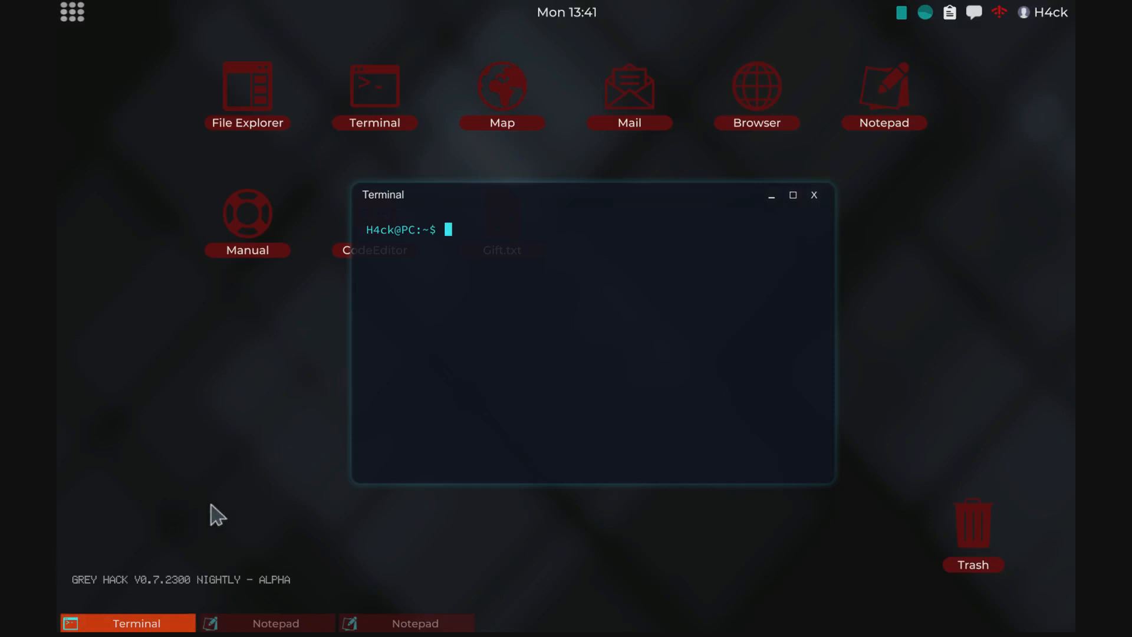
pyautogui.moveTo(238, 507)
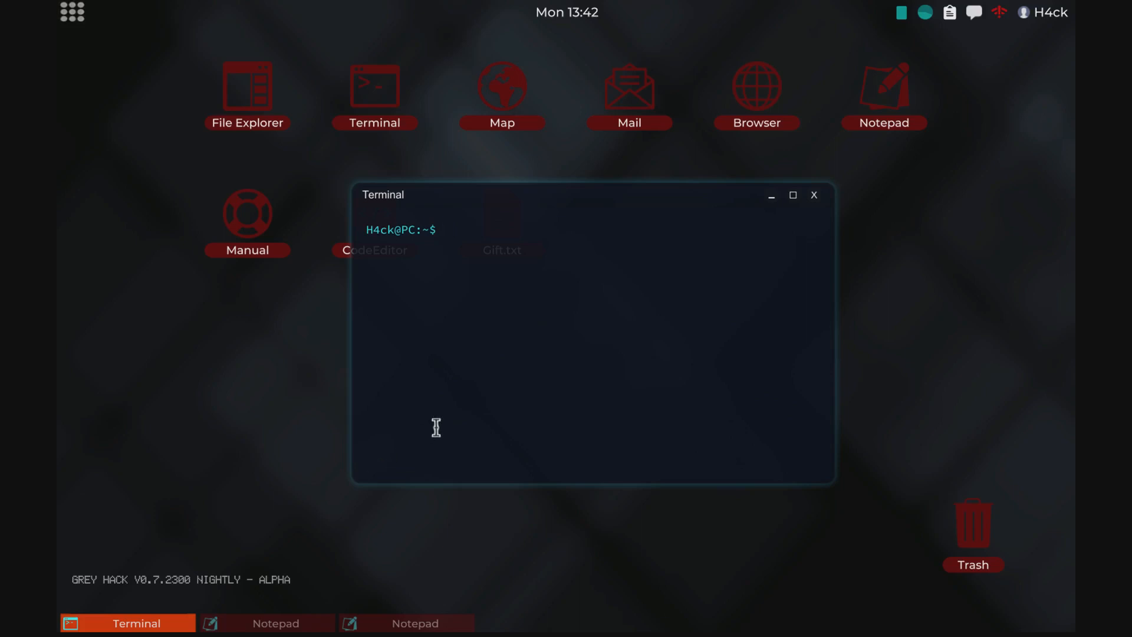
pyautogui.moveTo(497, 374)
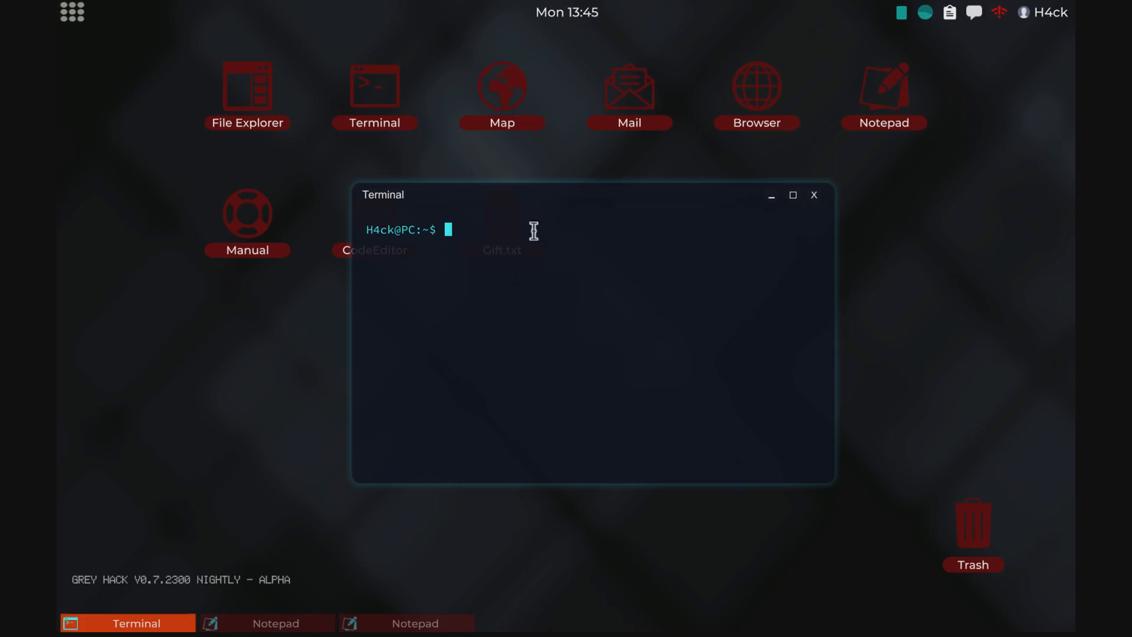
pyautogui.moveTo(550, 240)
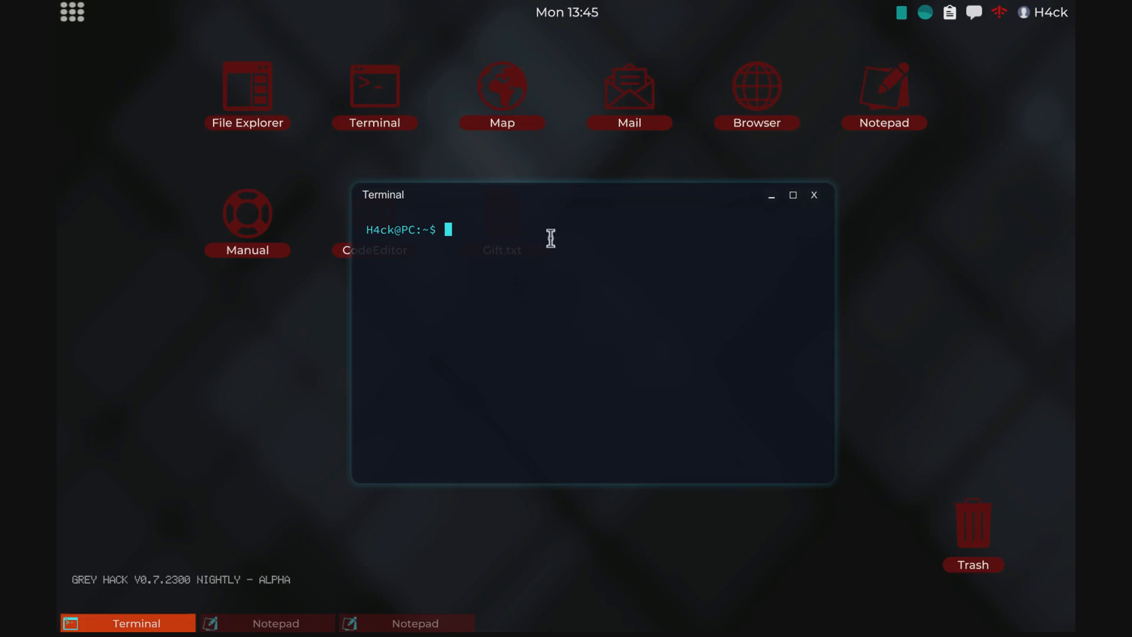
# Run man to list its six Russian topics and open the built-in Manual on its Introduction page
pyautogui.write('man')
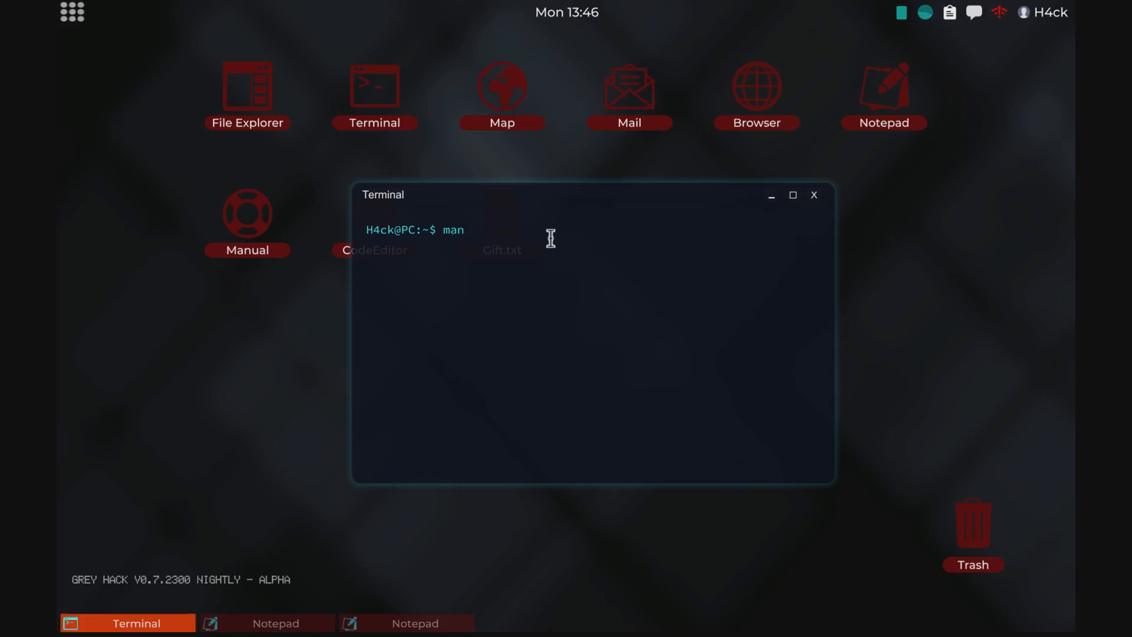
pyautogui.press('Return')
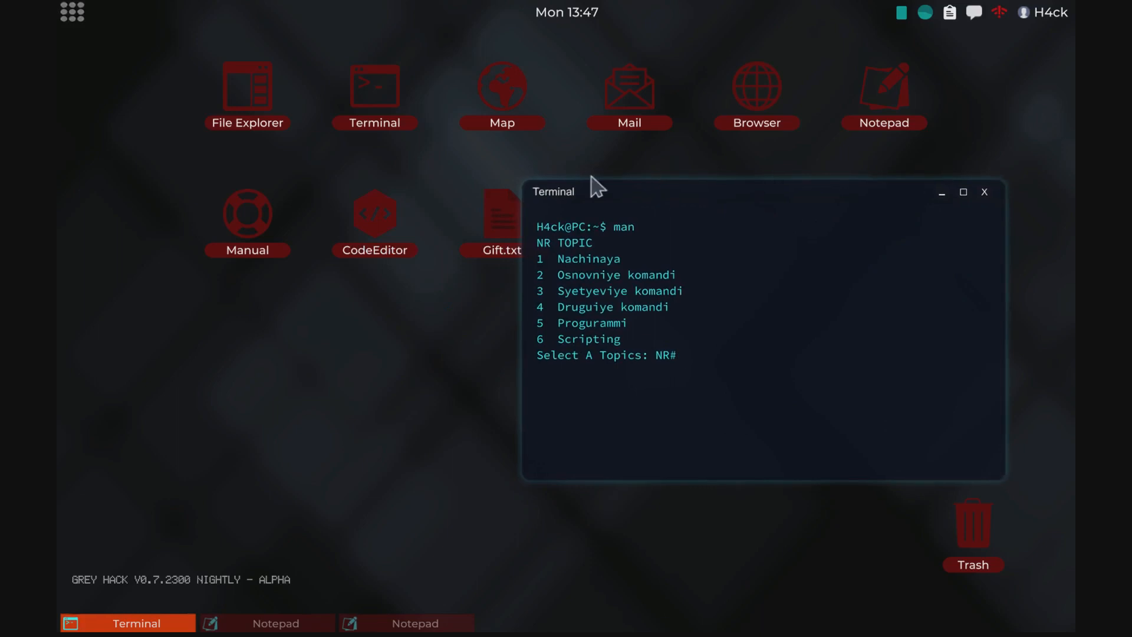
pyautogui.doubleClick(247, 220)
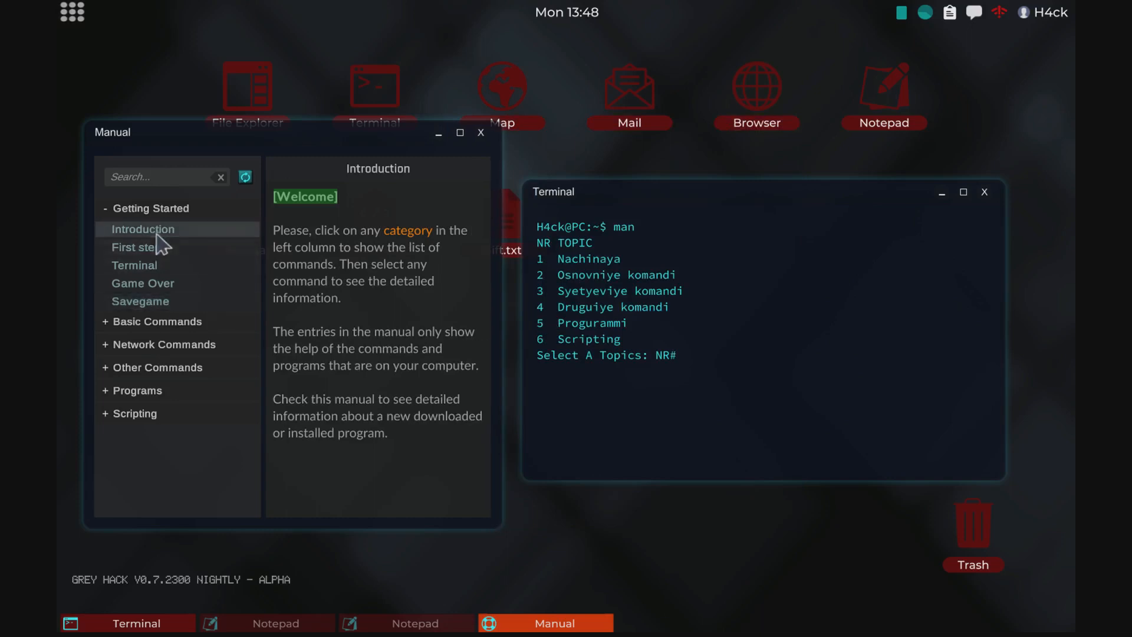
pyautogui.click(151, 208)
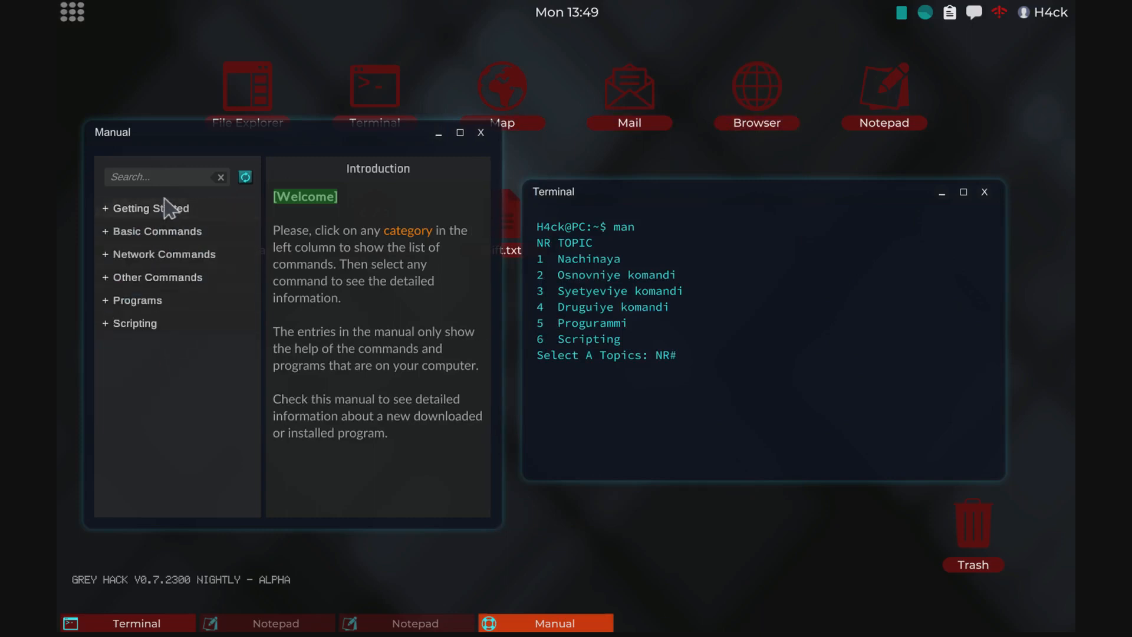
pyautogui.click(575, 258)
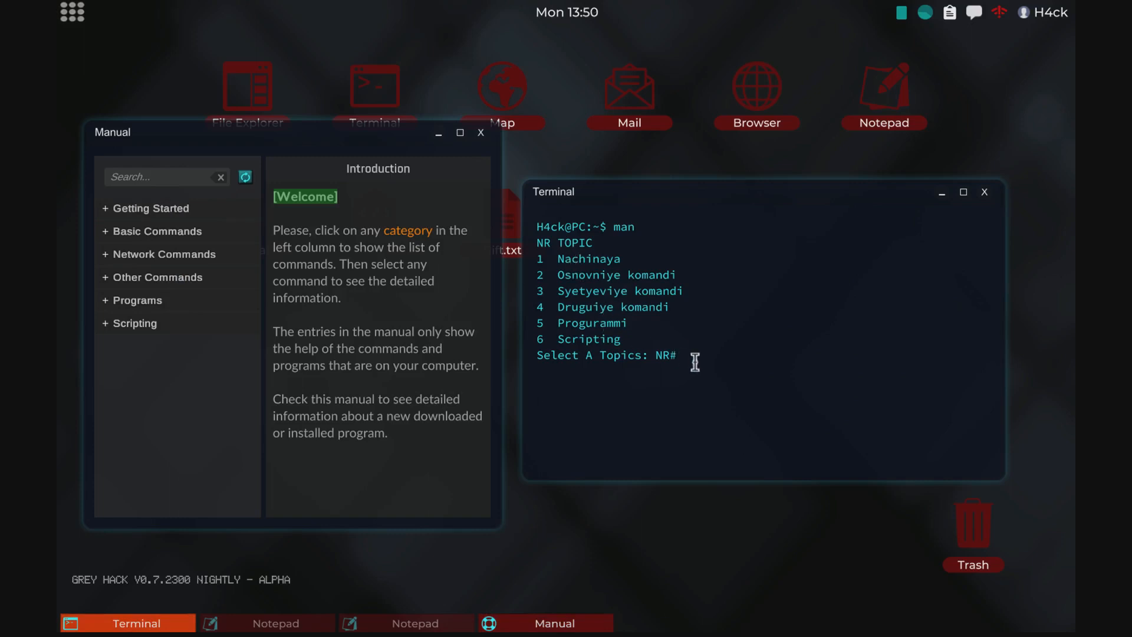
pyautogui.moveTo(602, 285)
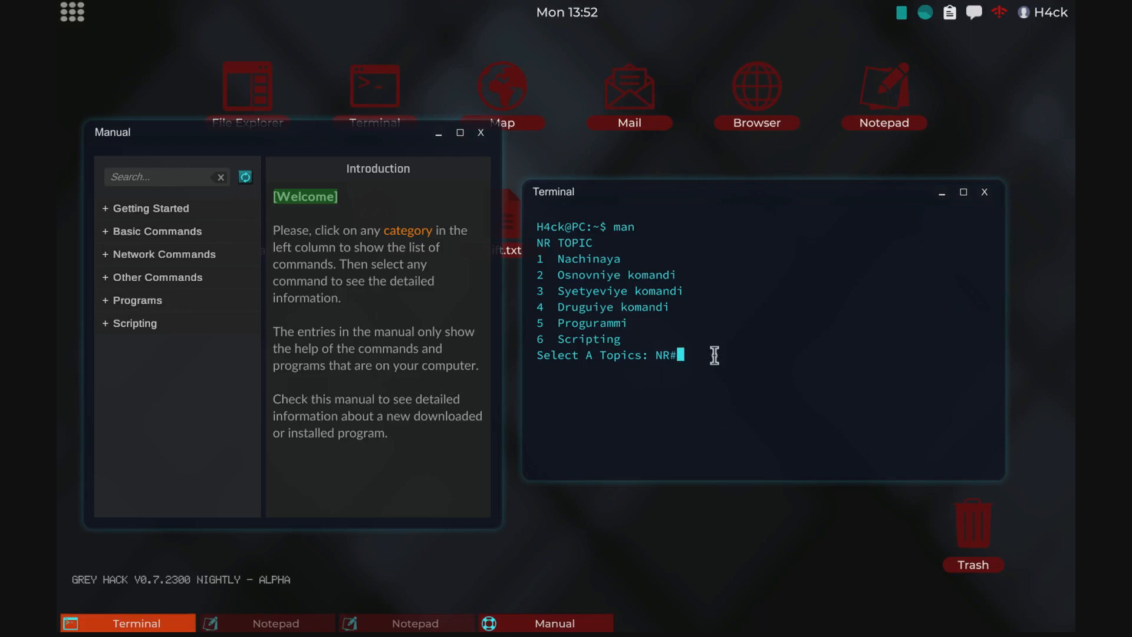
pyautogui.moveTo(632, 329)
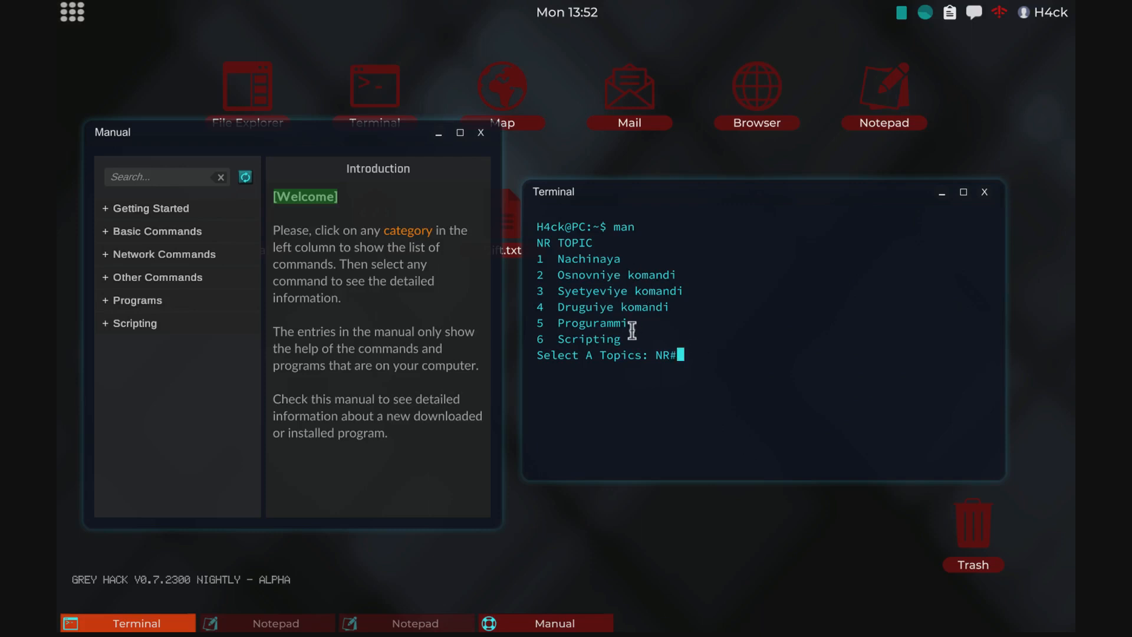
pyautogui.moveTo(710, 355)
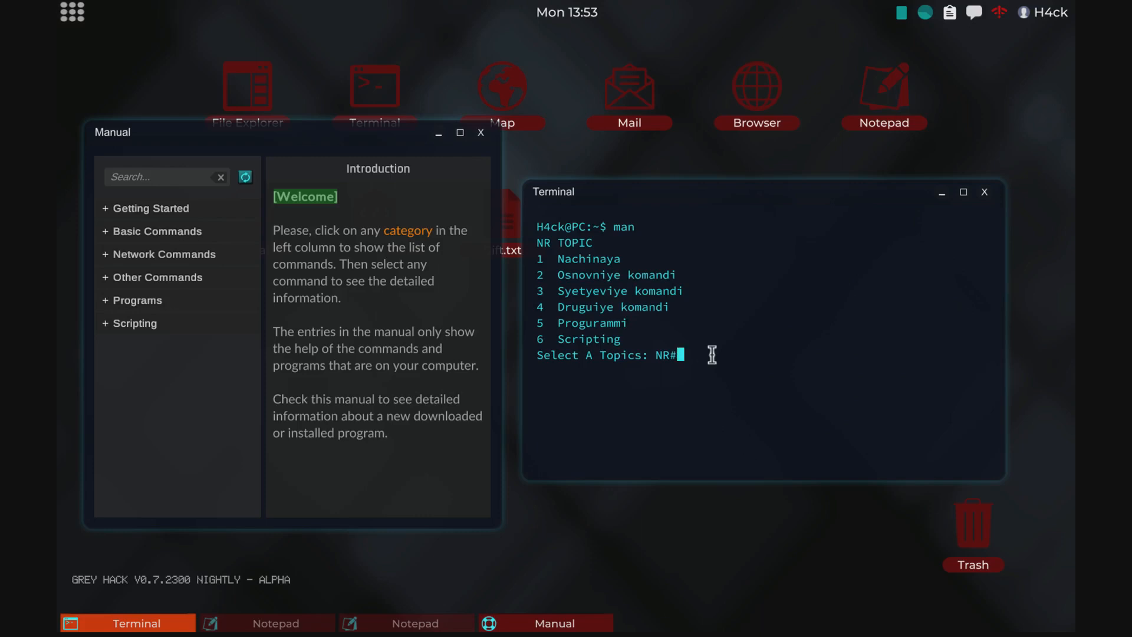
# Choose topic 2 to list the twenty basic commands, expanding Basic Commands in the built-in Manual
pyautogui.write('2')
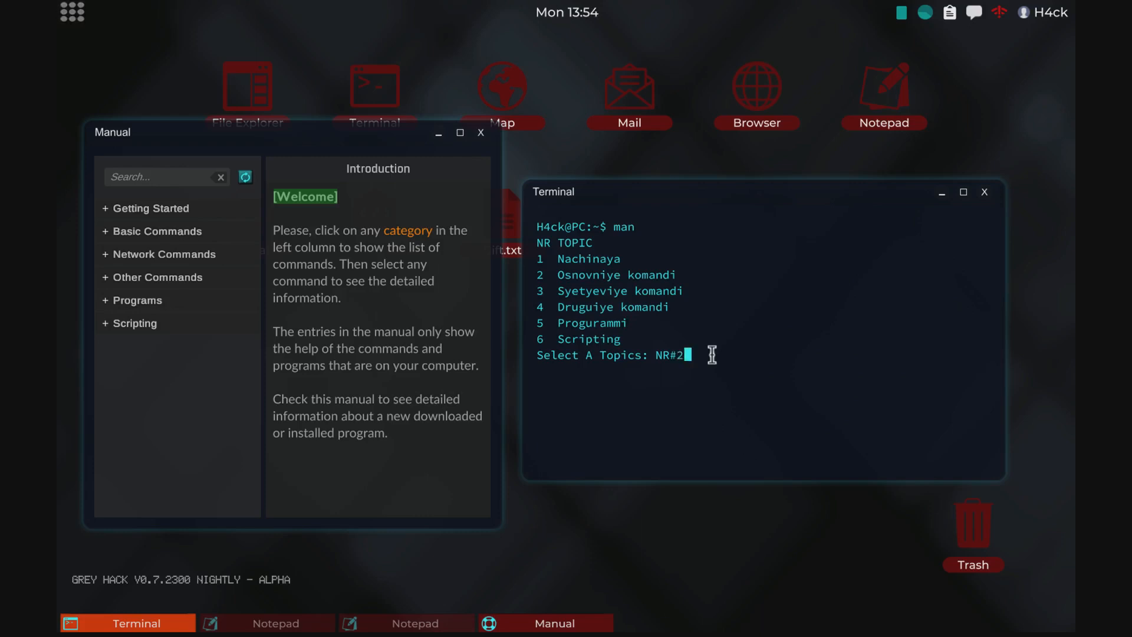
pyautogui.press('Return')
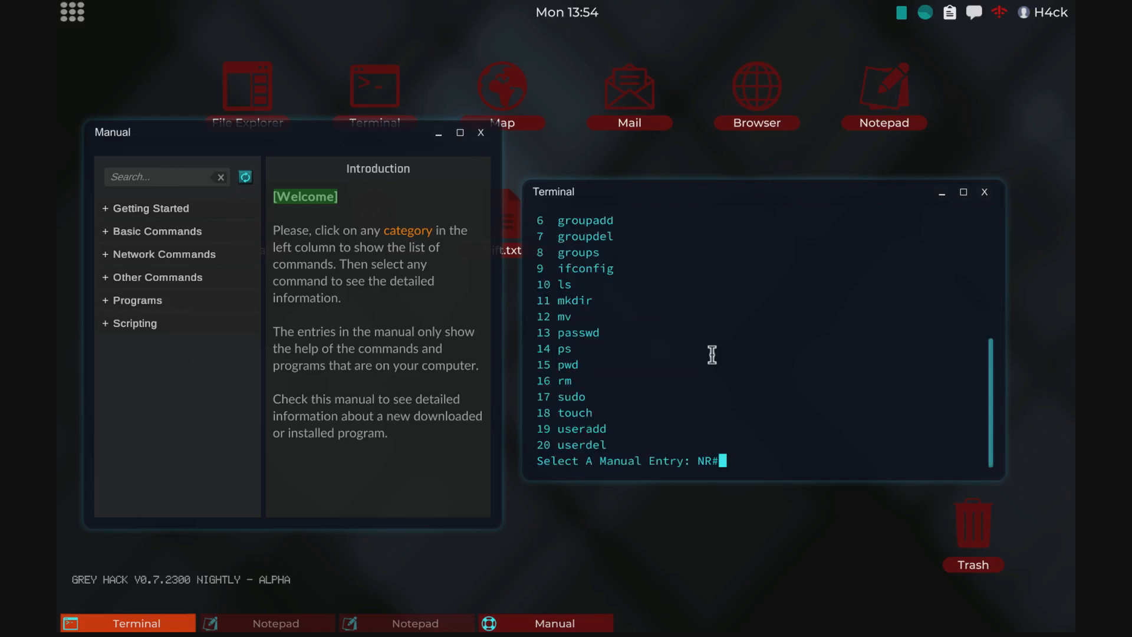
pyautogui.scroll(3)
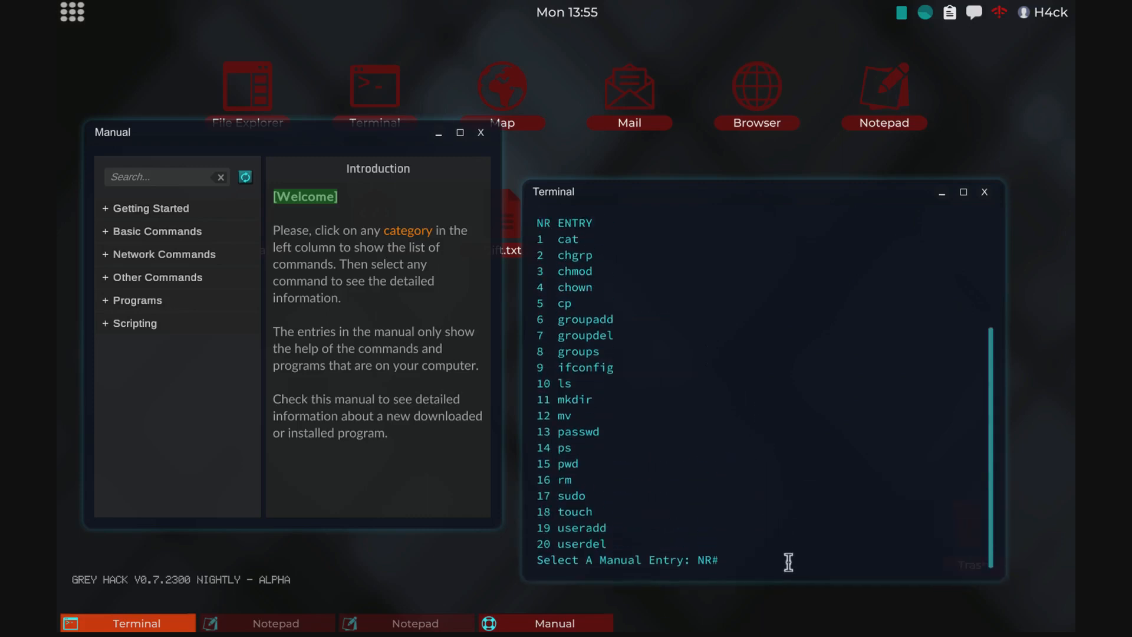
pyautogui.click(157, 230)
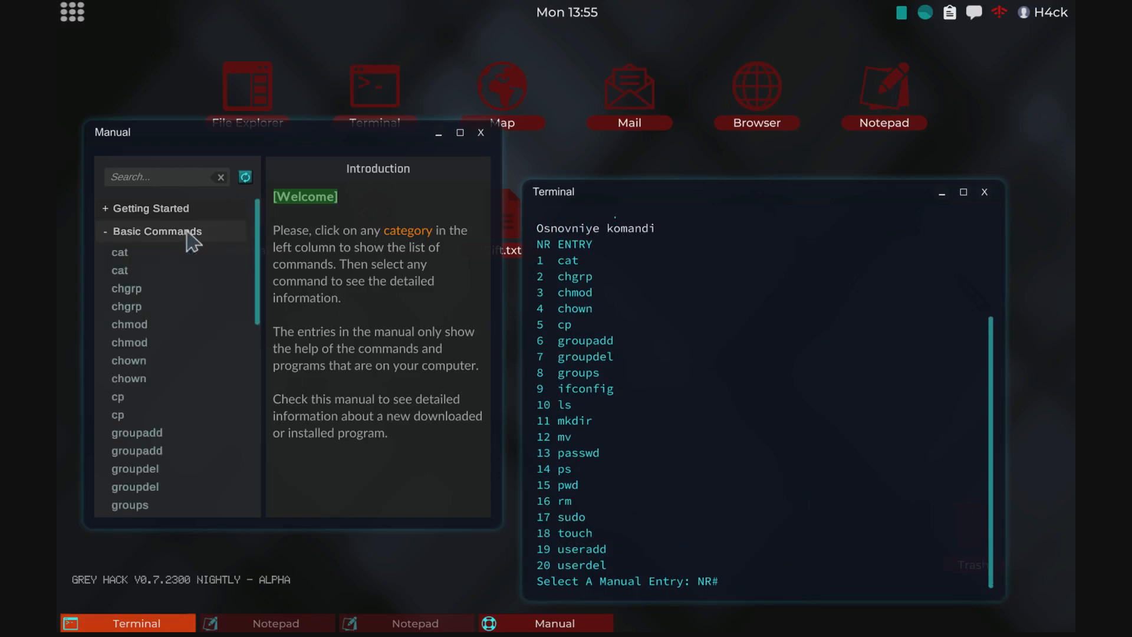
pyautogui.scroll(-3)
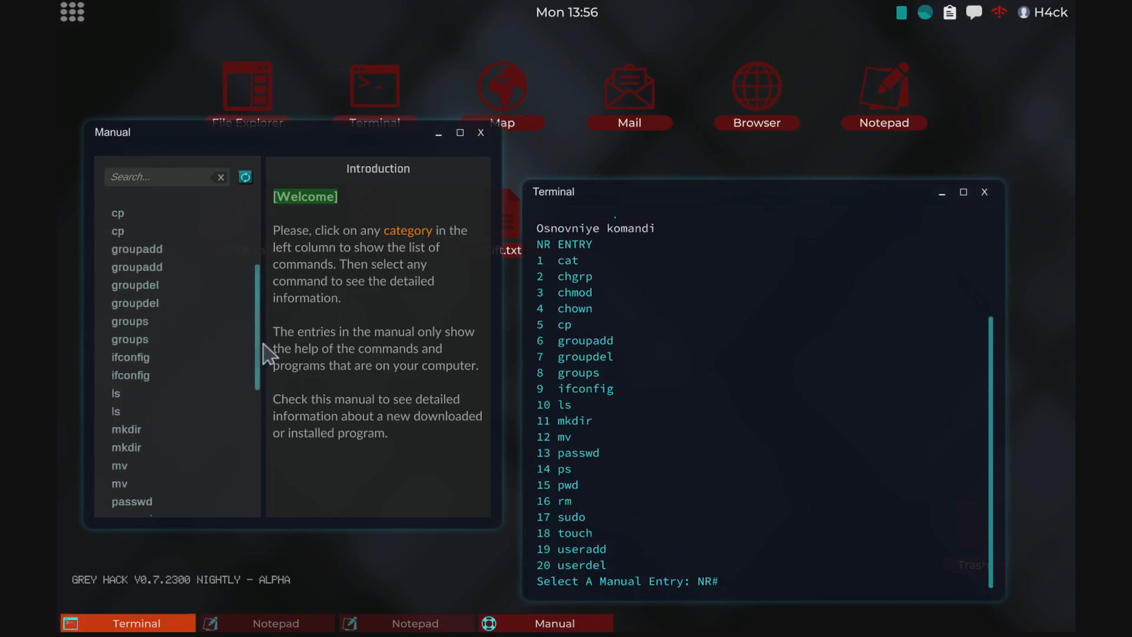
pyautogui.moveTo(818, 493)
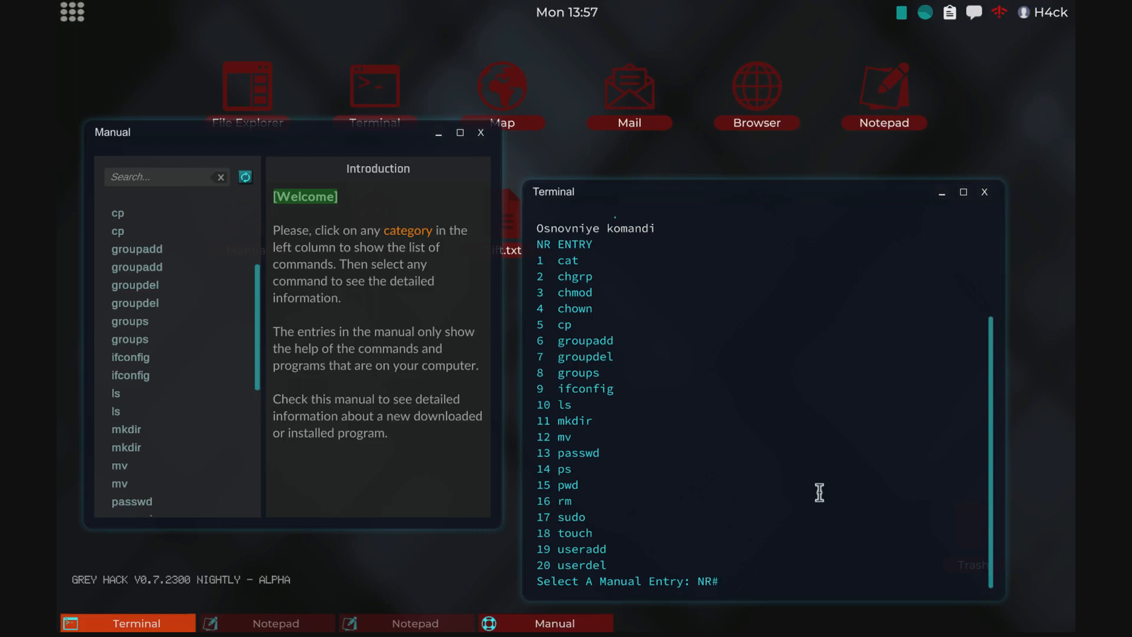
# Choose entry 10 to show the transliterated Russian help text for ls
pyautogui.write('10')
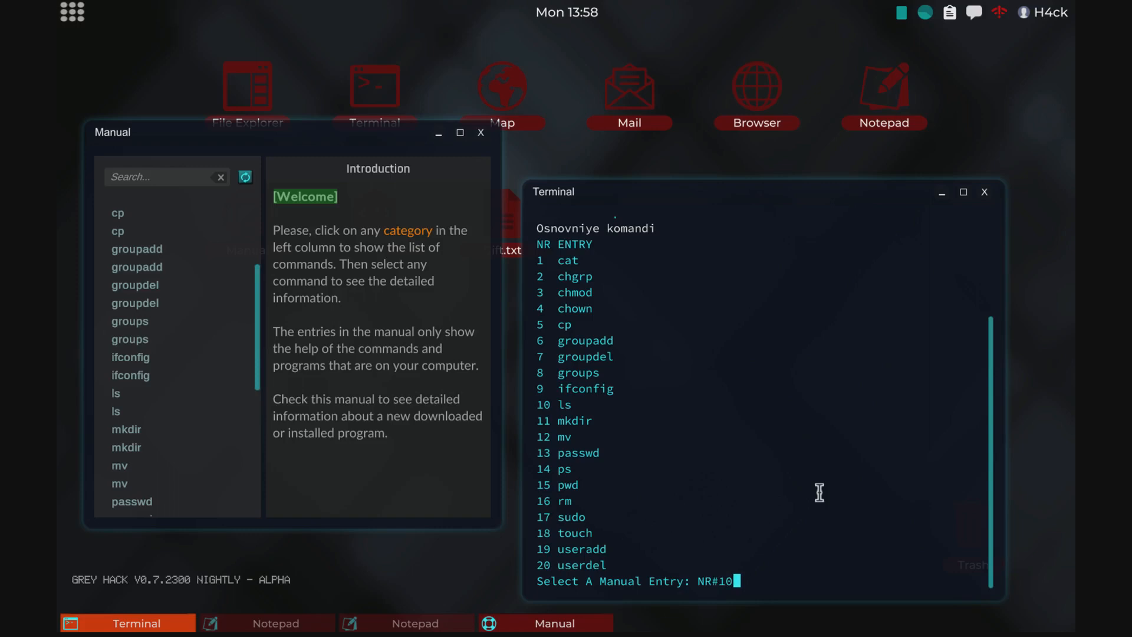
pyautogui.press('Return')
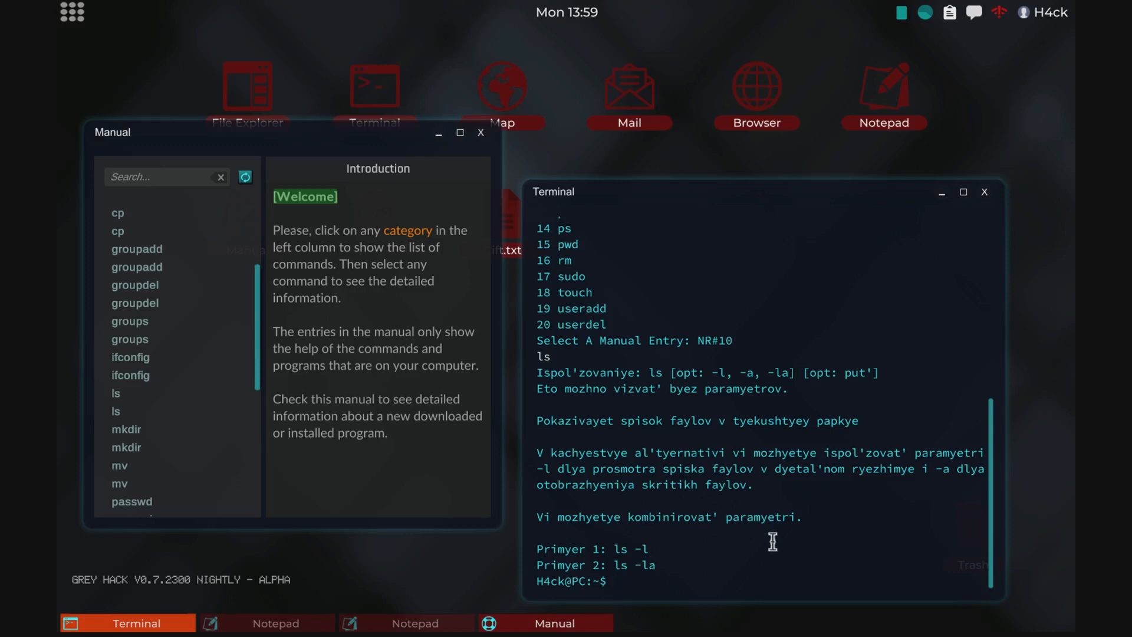
# Show the Russian help for ifconfig and ls directly with man ifconfig and man ls
pyautogui.write('man')
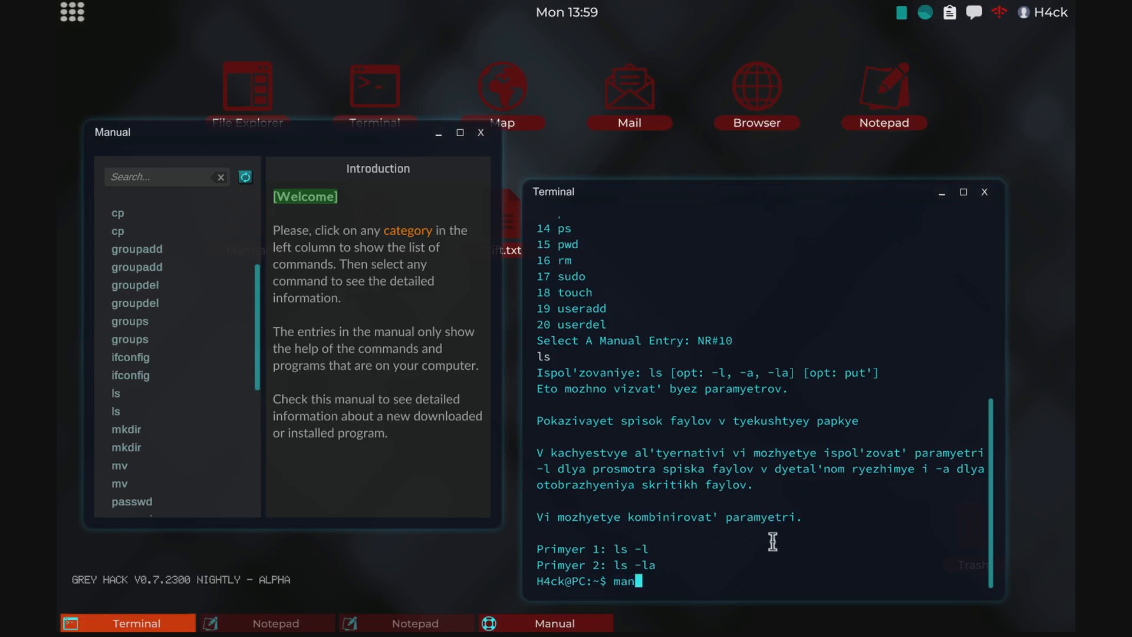
pyautogui.write('if')
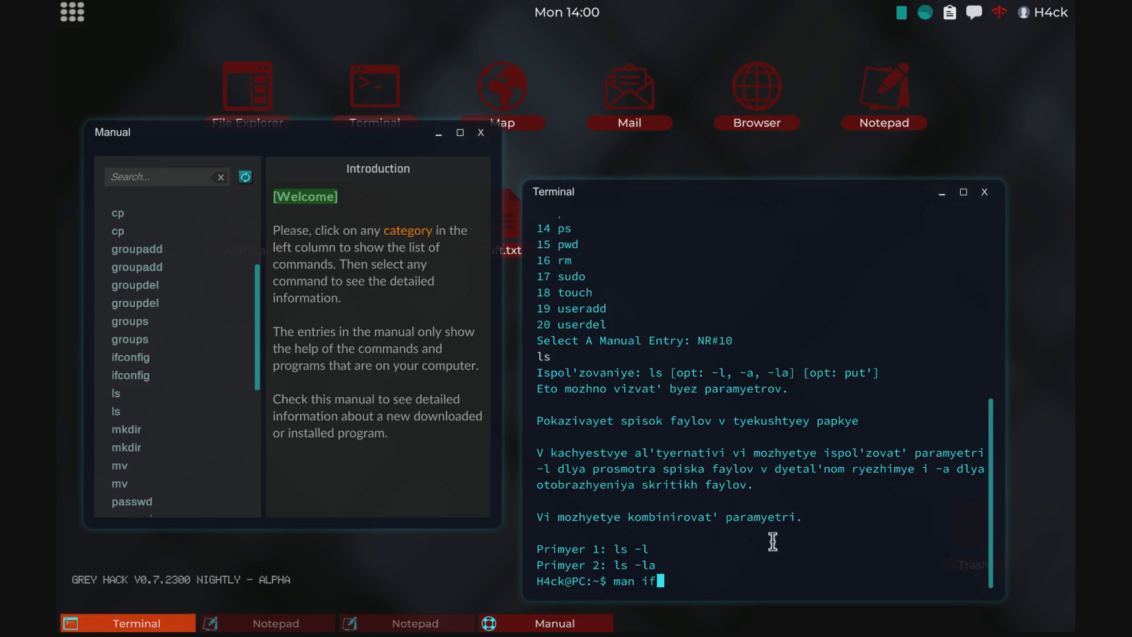
pyautogui.write('config')
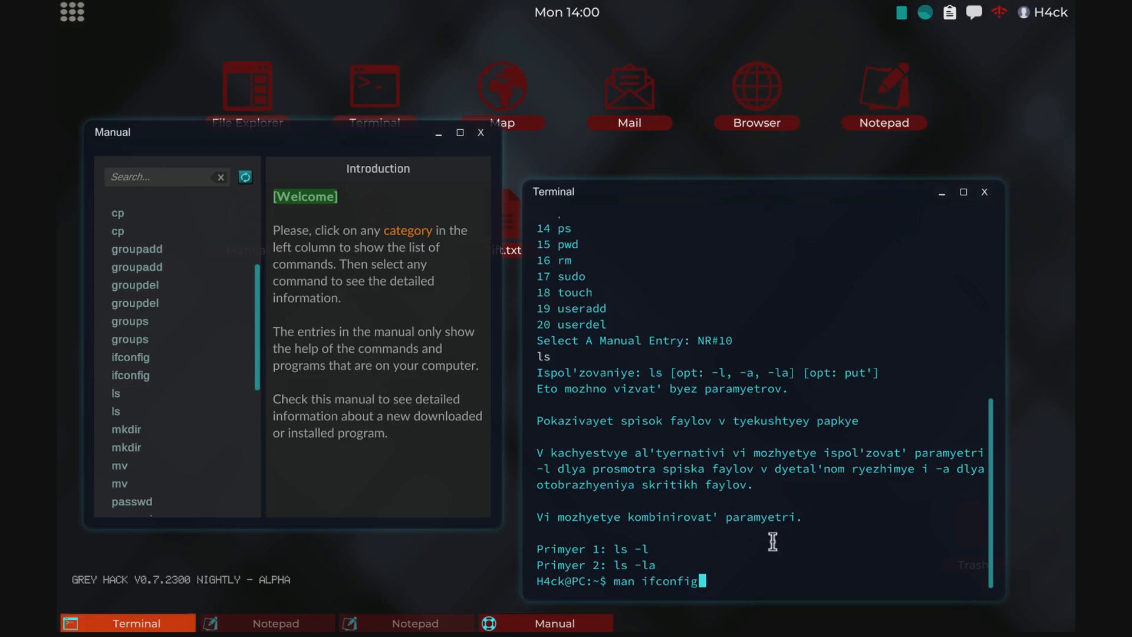
pyautogui.press('Return')
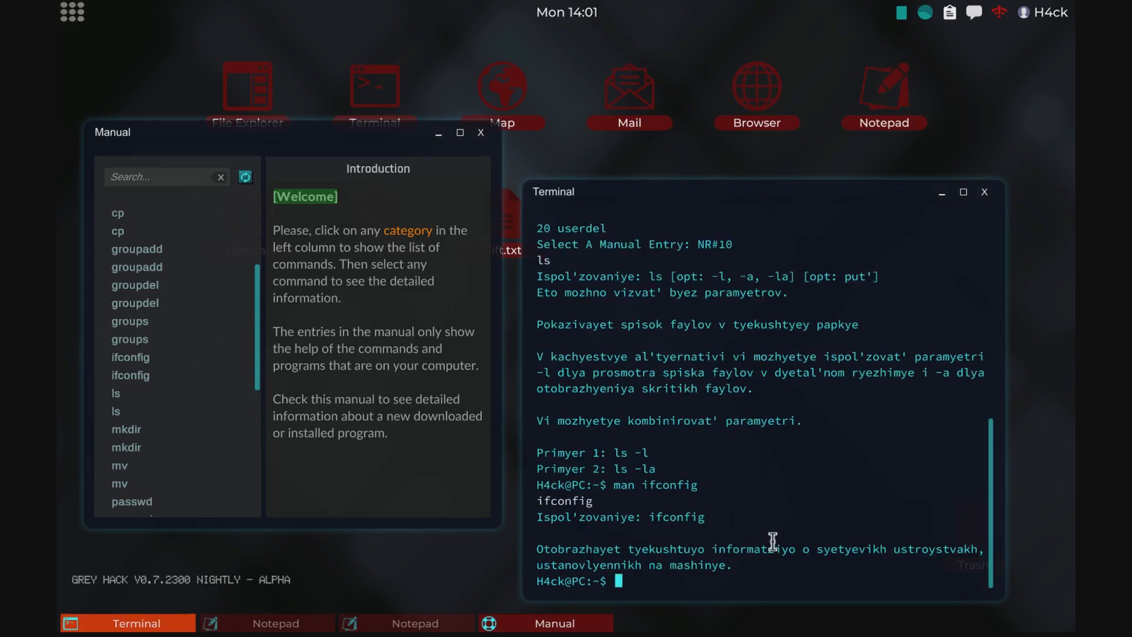
pyautogui.write('m')
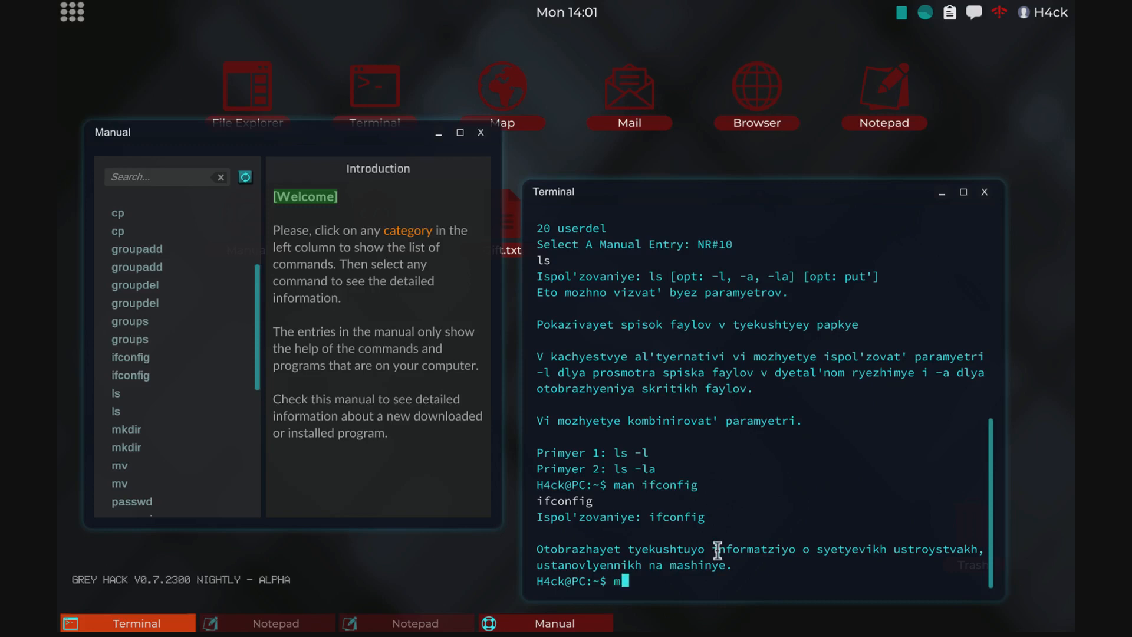
pyautogui.press('Return')
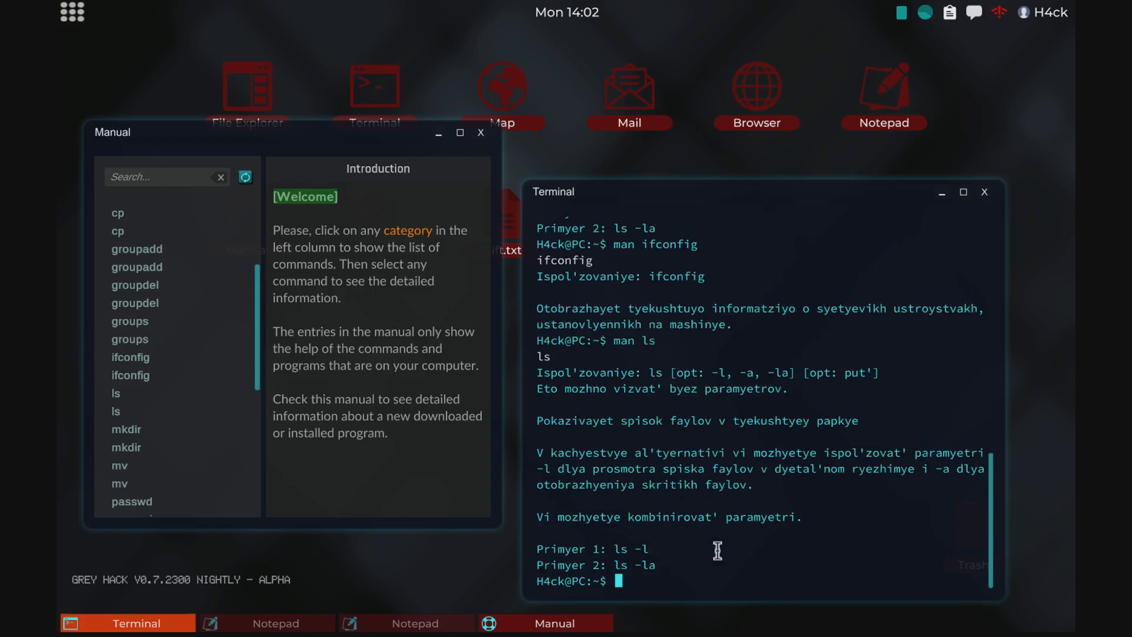
# Run man without arguments, pick the scripting topic and show entry 71, Crypto.aircrack
pyautogui.write('man')
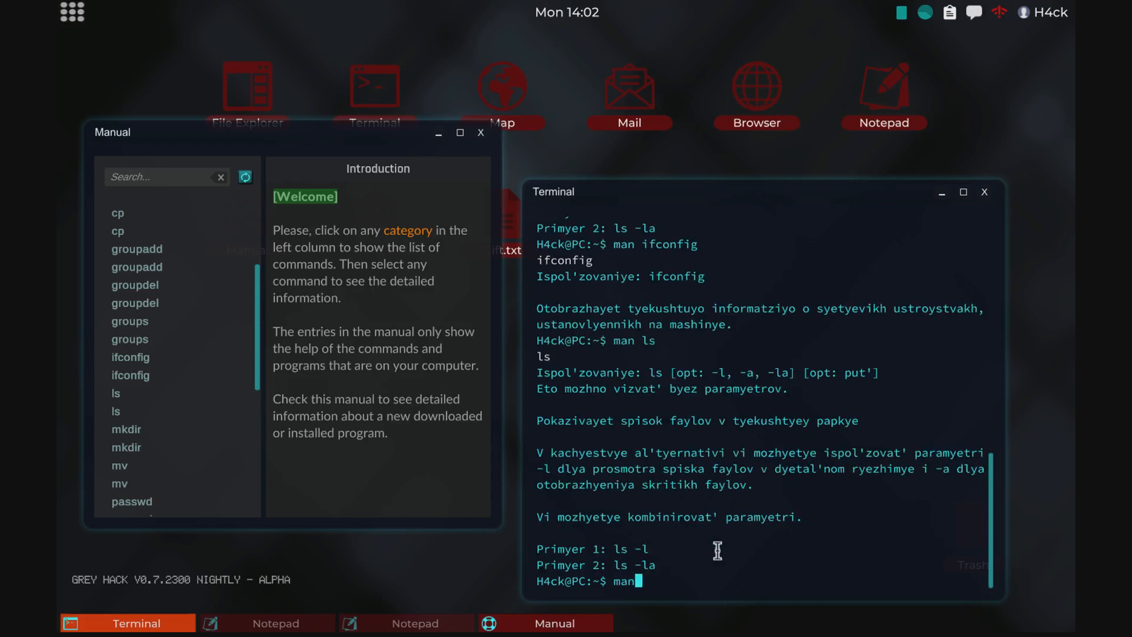
pyautogui.press('Return')
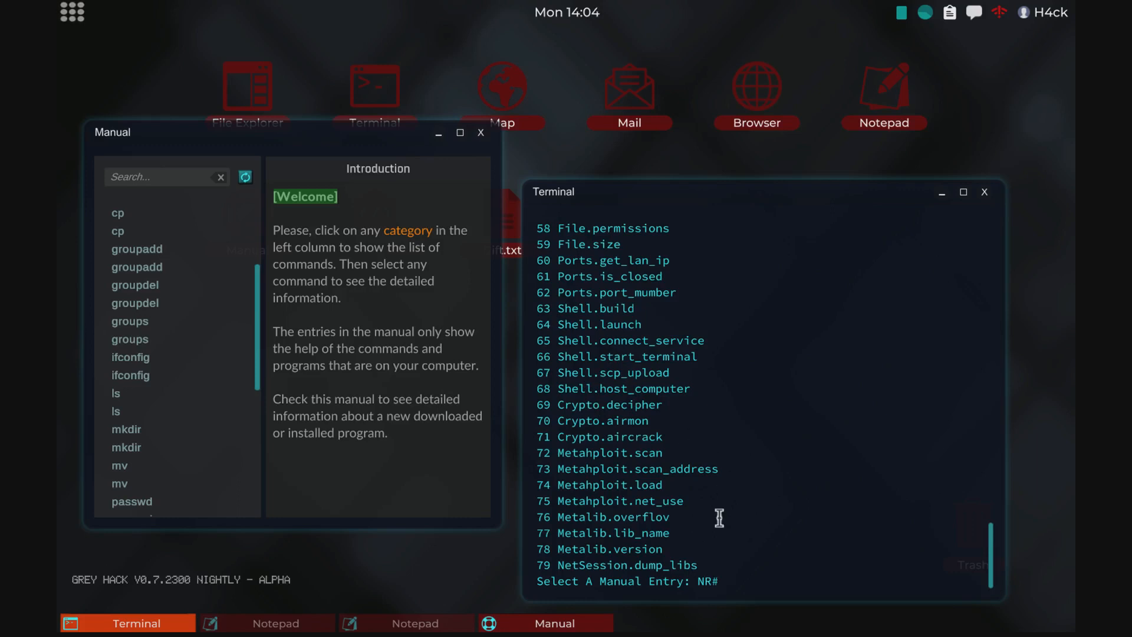
pyautogui.moveTo(798, 476)
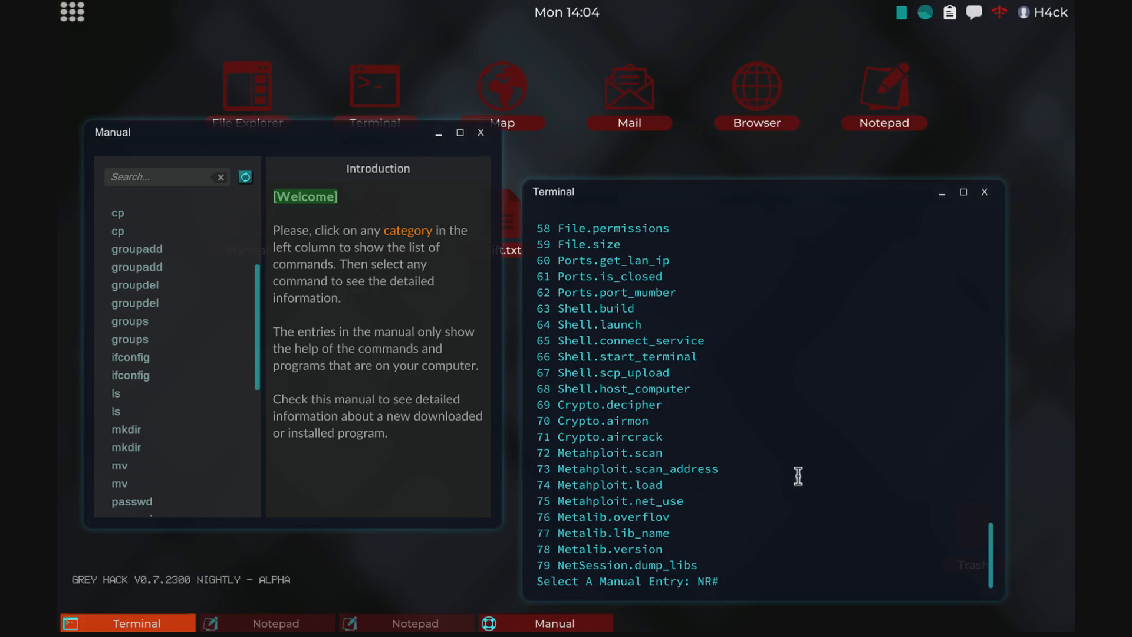
pyautogui.write('71')
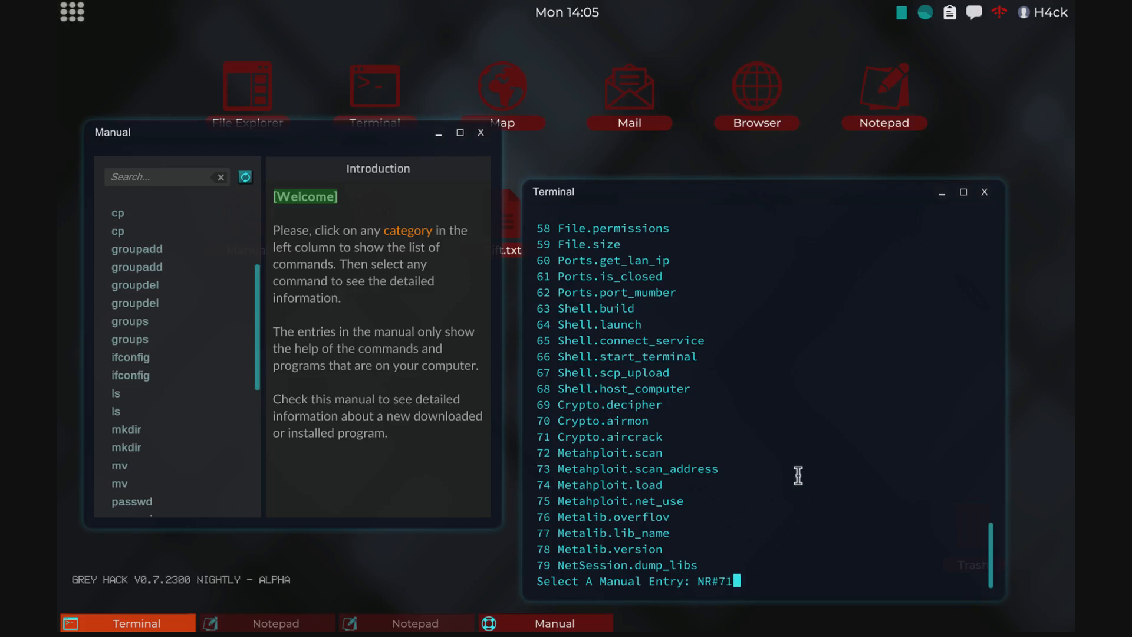
pyautogui.press('Return')
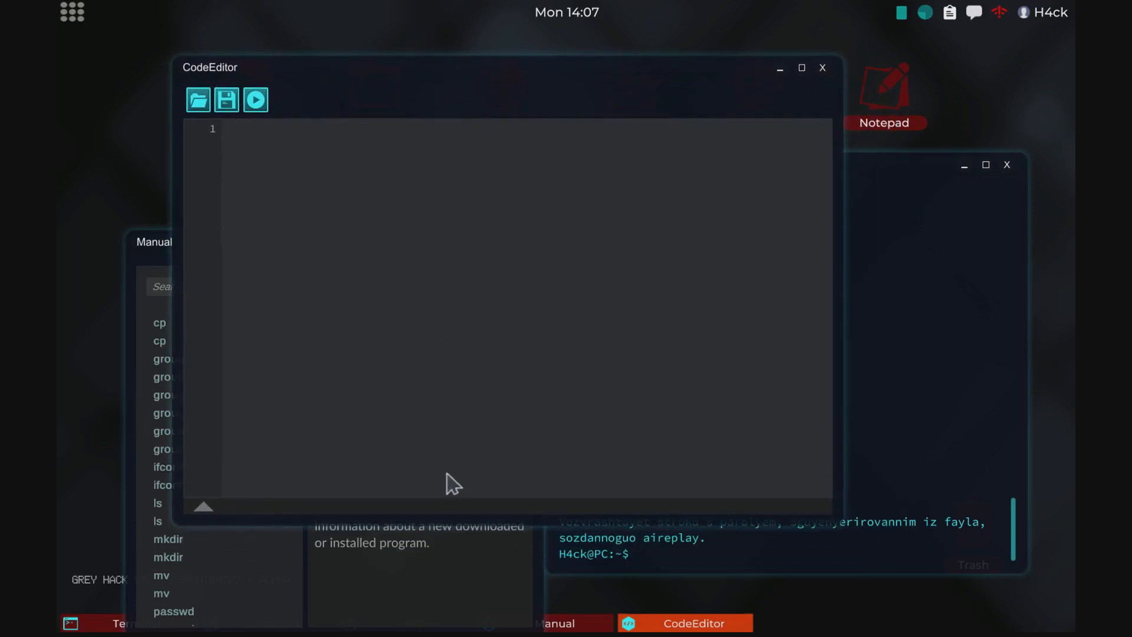
pyautogui.moveTo(364, 628)
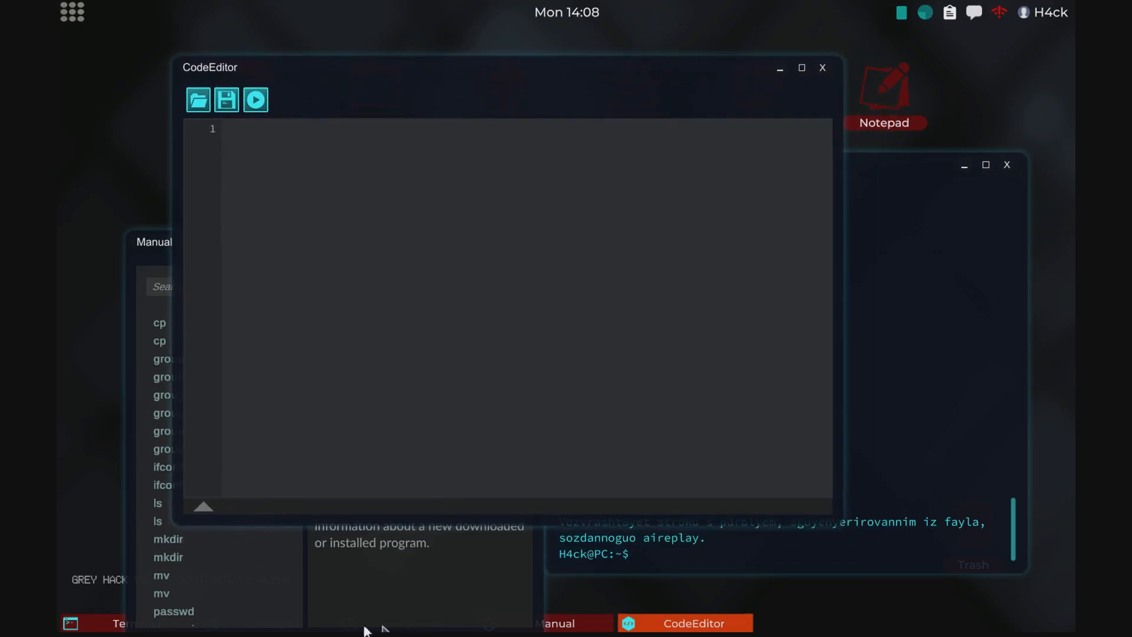
pyautogui.moveTo(241, 271)
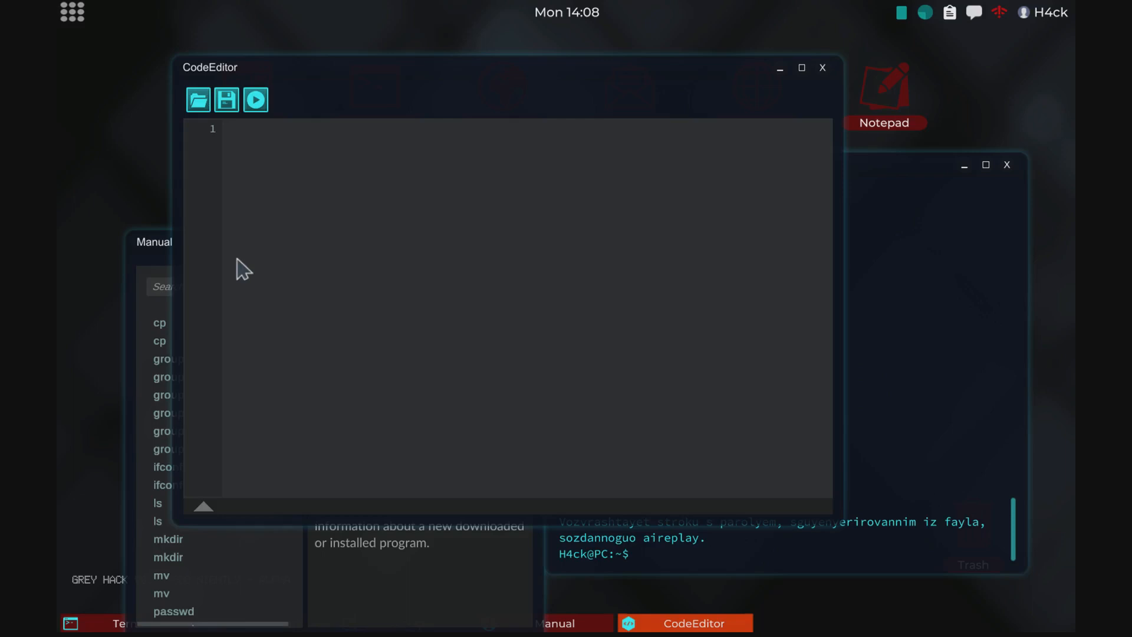
pyautogui.moveTo(1000, 7)
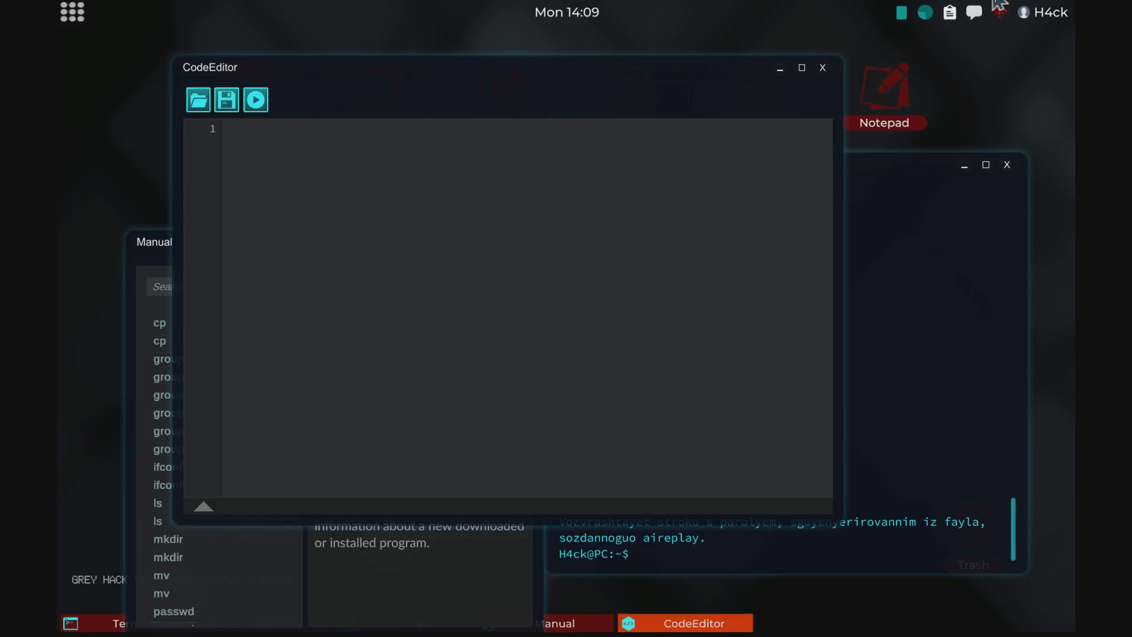
# Load the man script into CodeEditor and save it as man in /bin, replacing the existing program
pyautogui.click(197, 99)
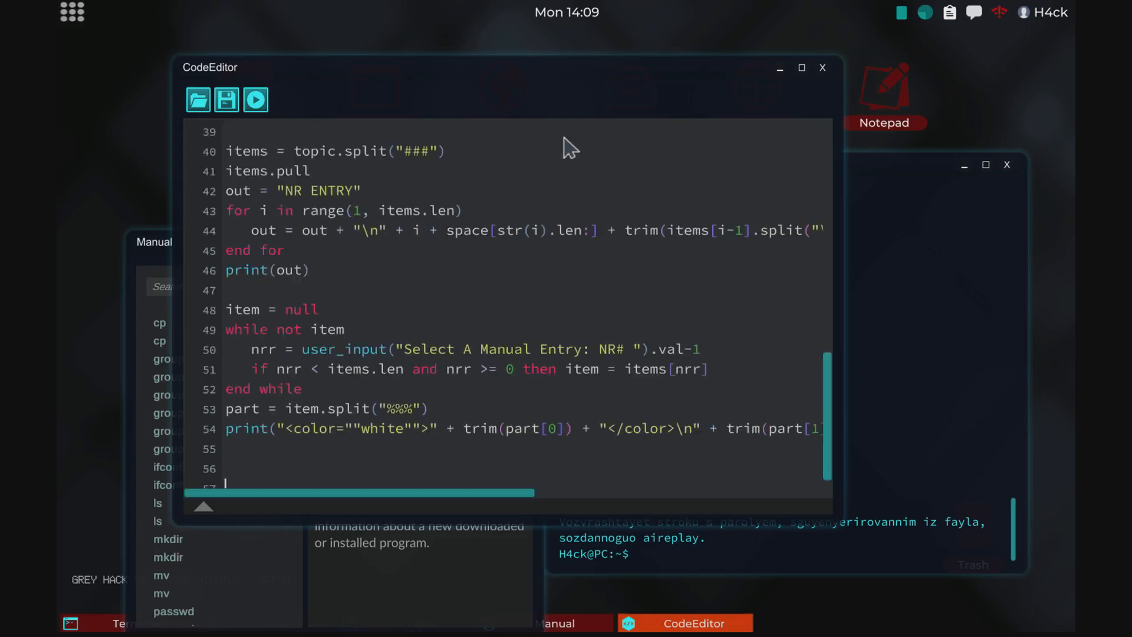
pyautogui.click(225, 99)
pyautogui.write('man')
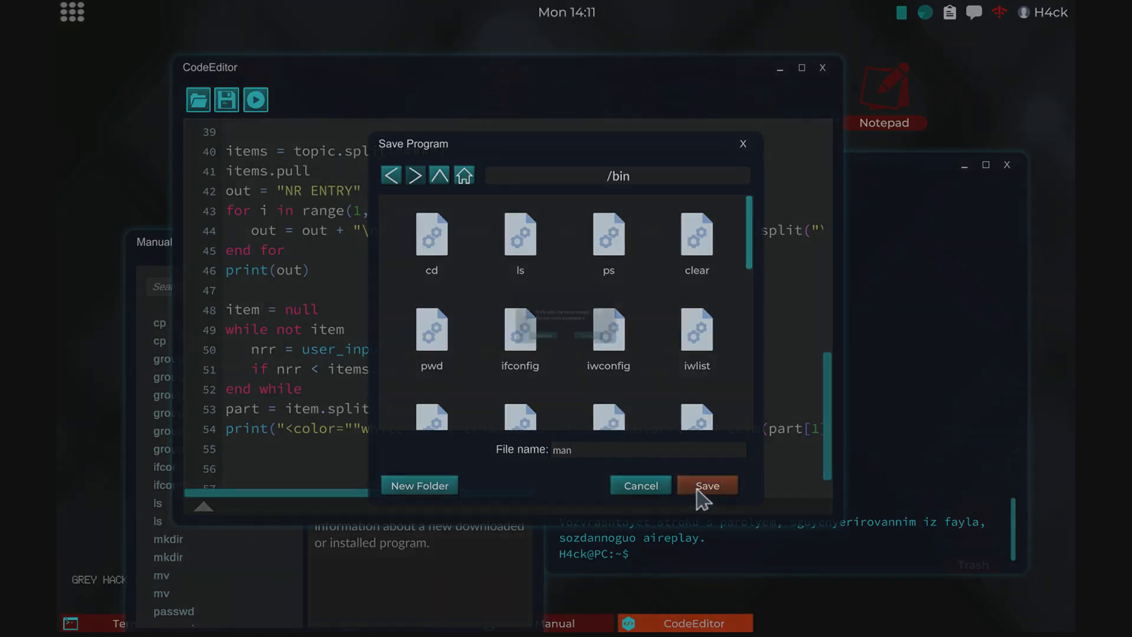
pyautogui.click(707, 485)
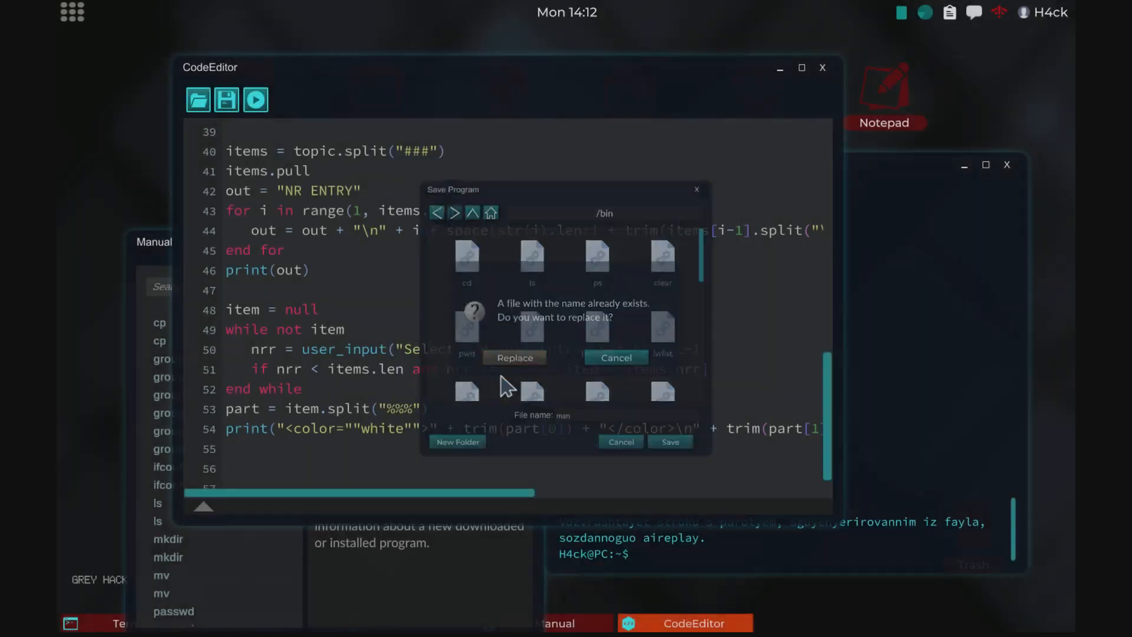
pyautogui.click(514, 357)
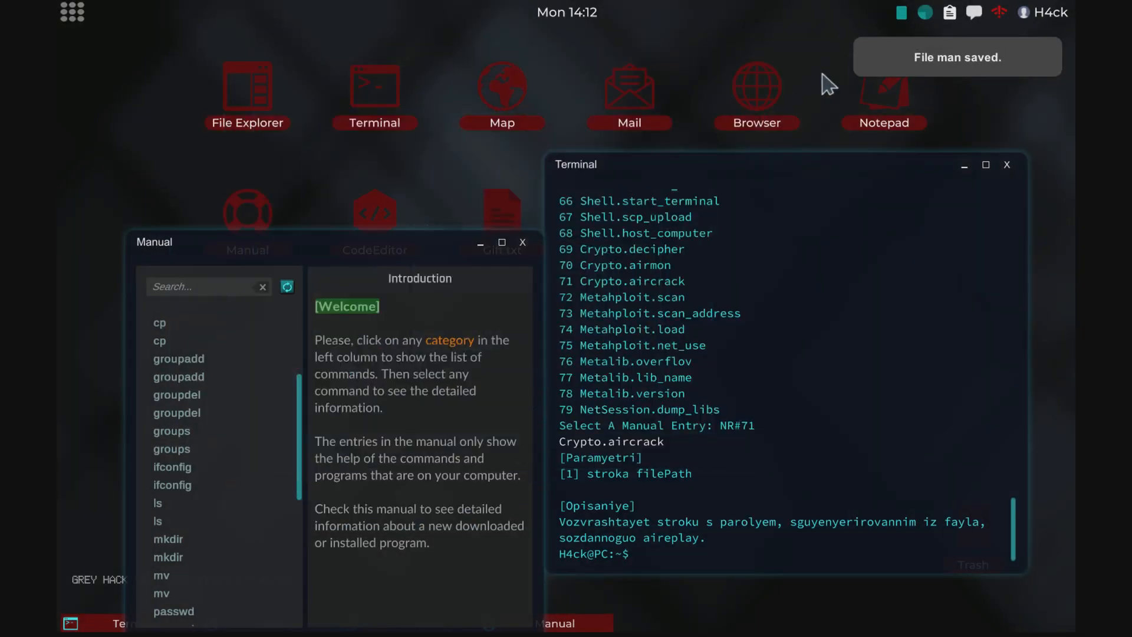
pyautogui.moveTo(758, 194)
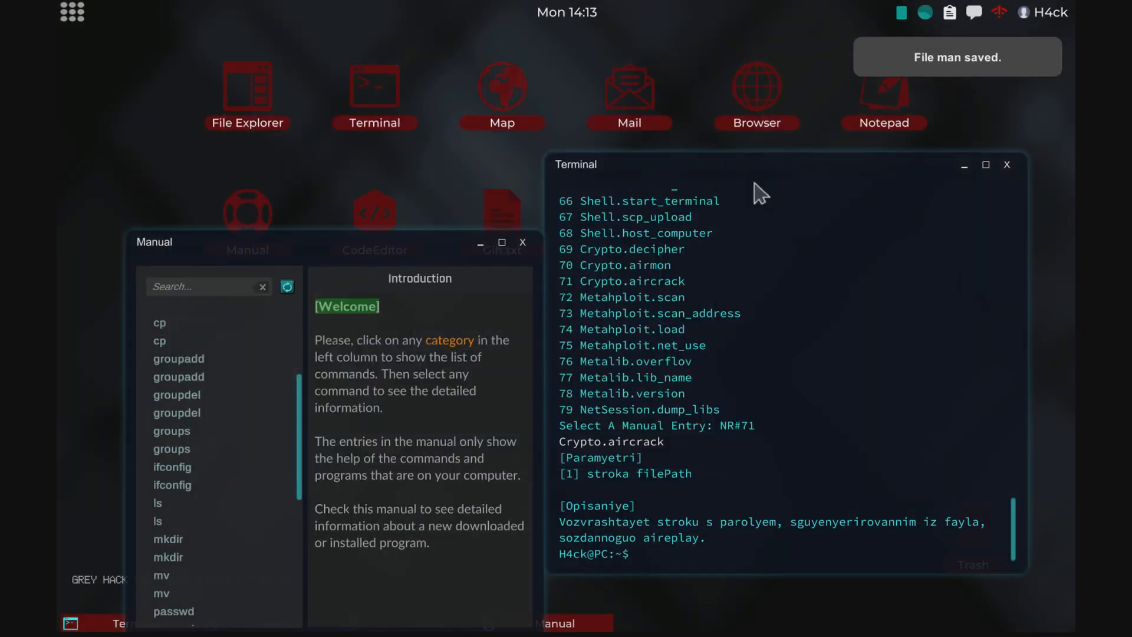
# Replace the old Terminal with a new one and run man, which reports /usr/man/manual.txt missing
pyautogui.click(1006, 165)
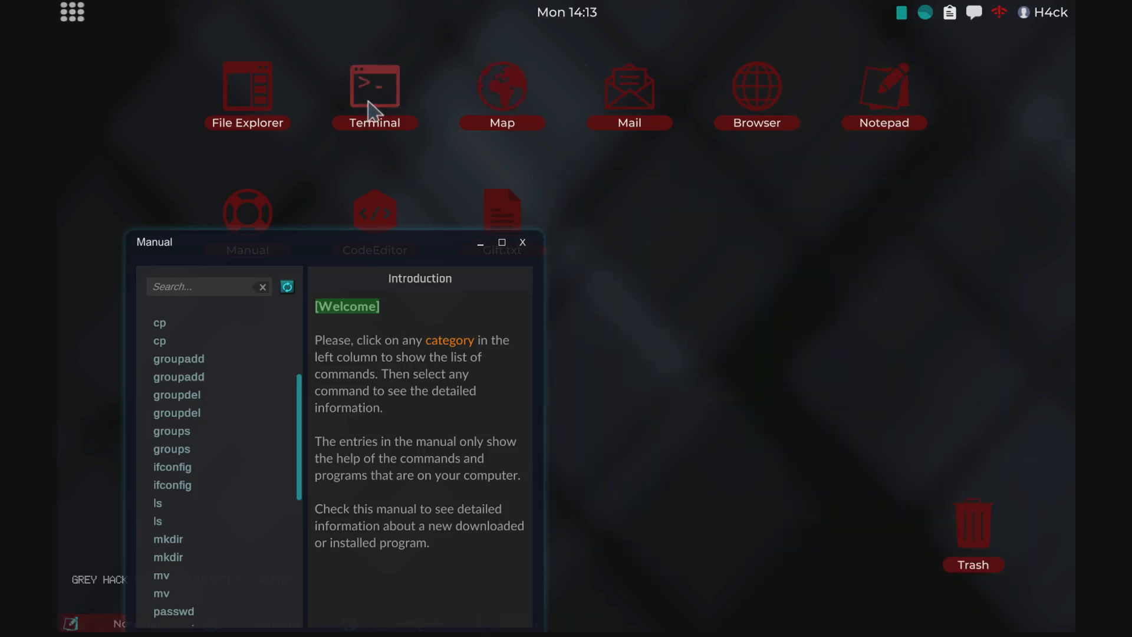
pyautogui.click(373, 91)
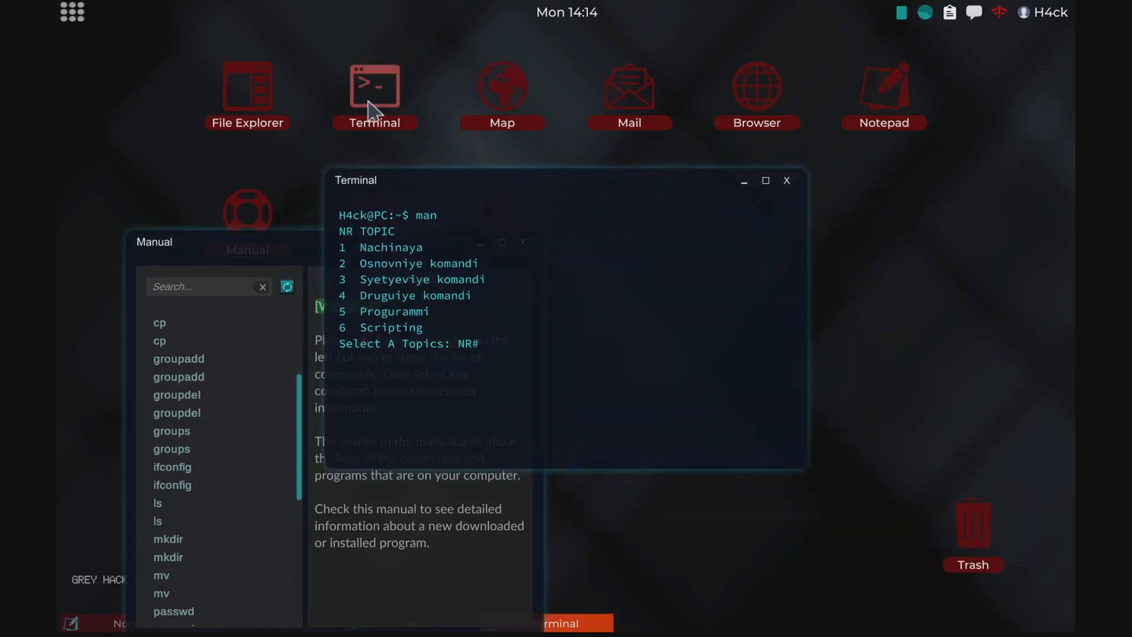
pyautogui.click(247, 89)
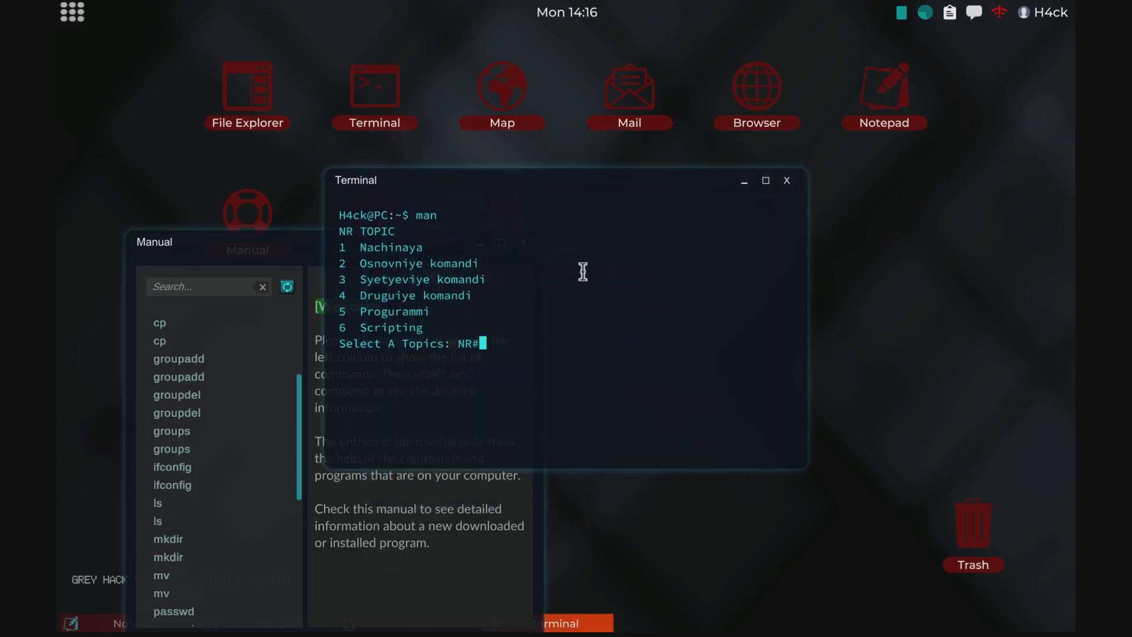
pyautogui.write('clear')
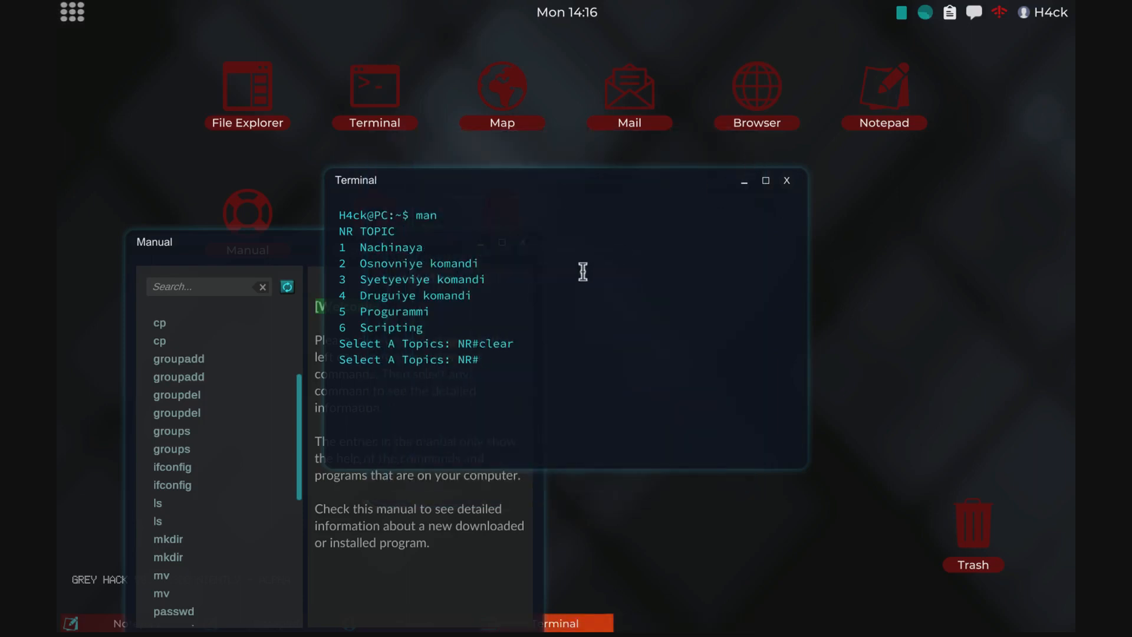
pyautogui.press('Return')
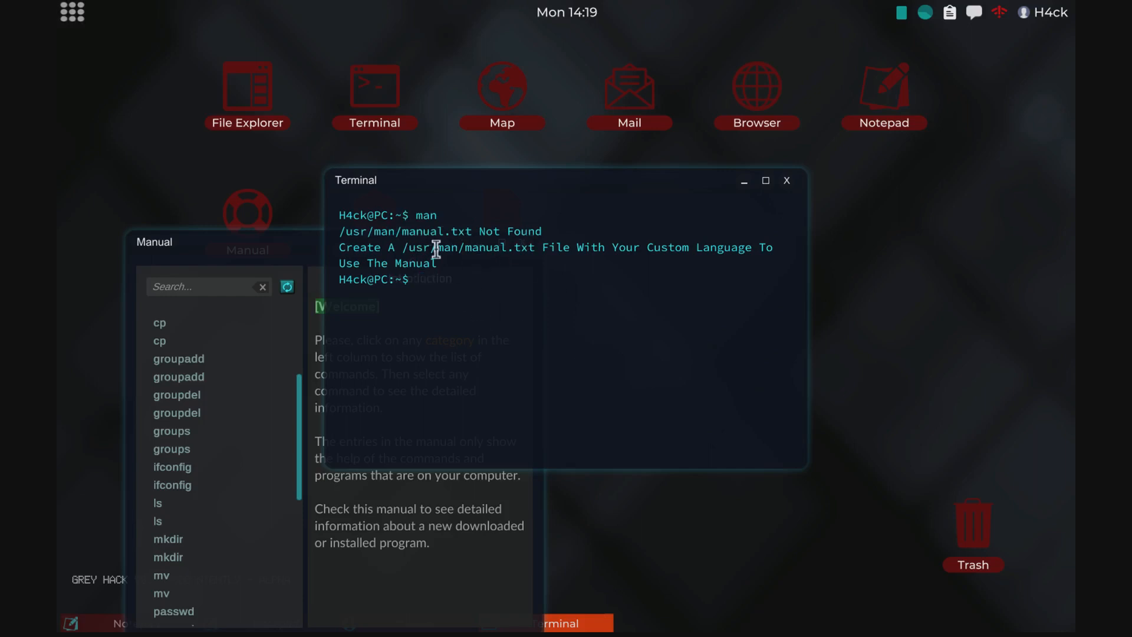
# Paste the Russian manual text into a new Notepad and bring up its Save File dialog
pyautogui.click(247, 91)
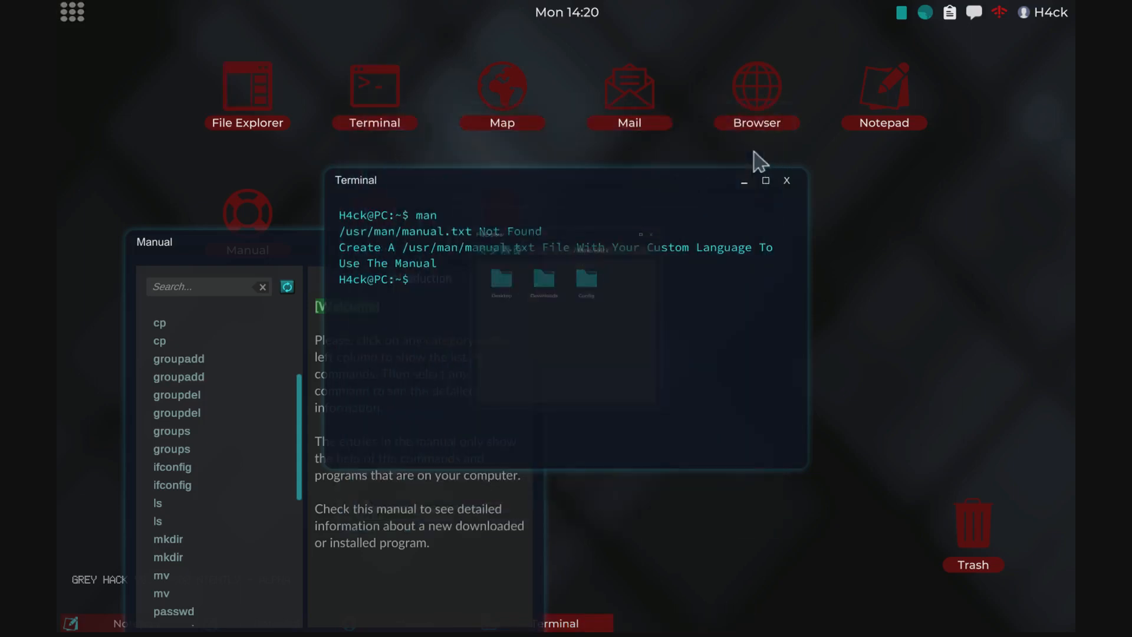
pyautogui.click(883, 90)
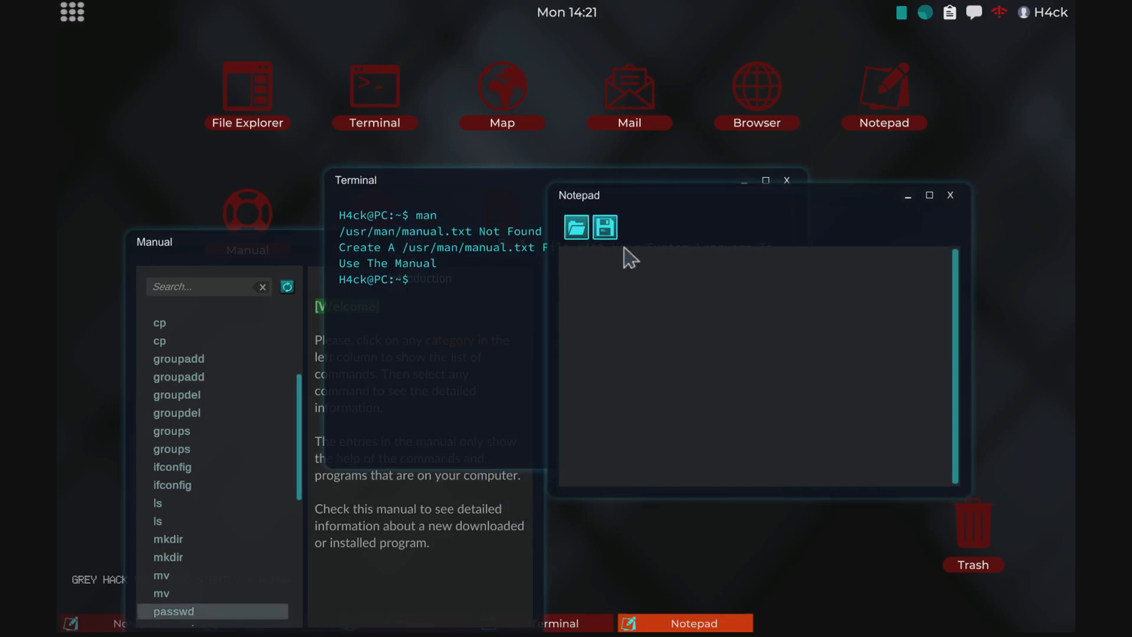
pyautogui.moveTo(573, 152)
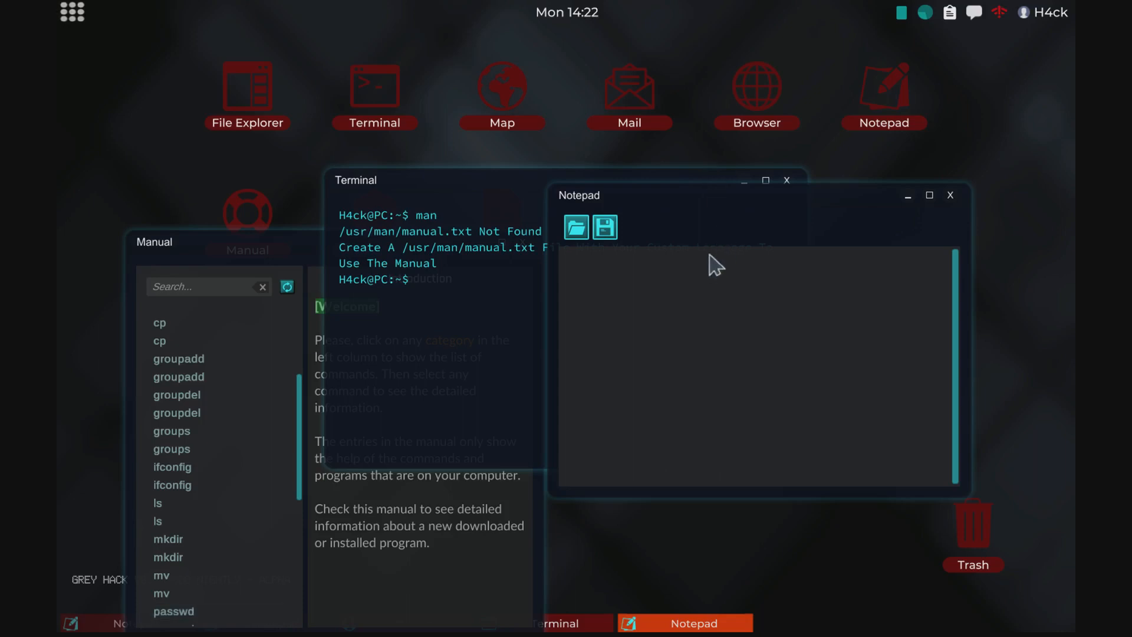
pyautogui.click(575, 226)
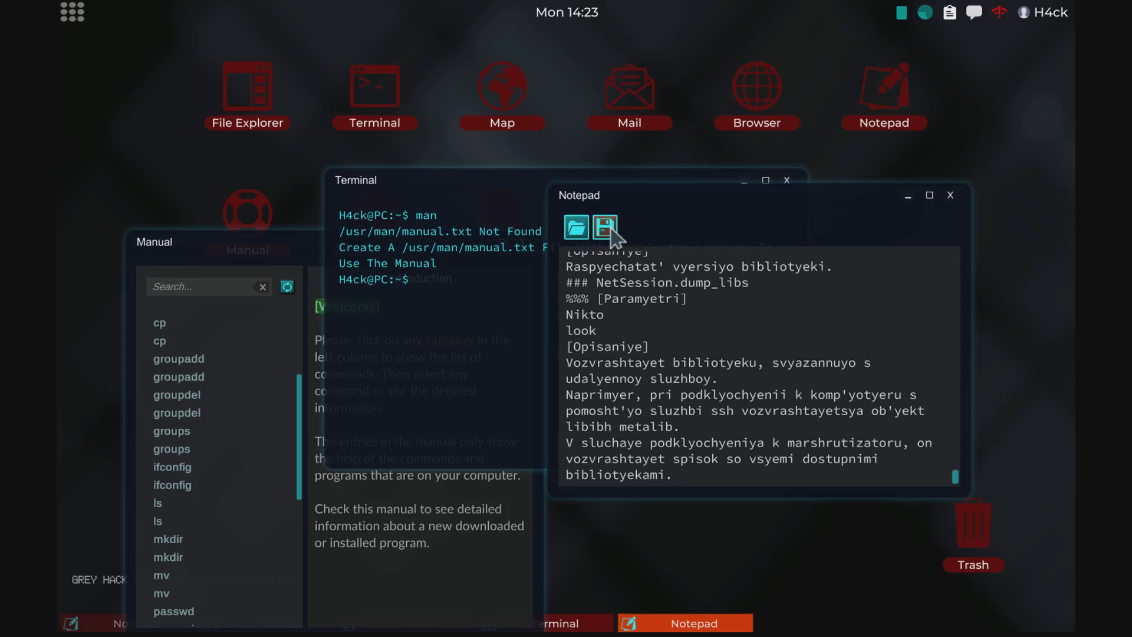
pyautogui.click(604, 228)
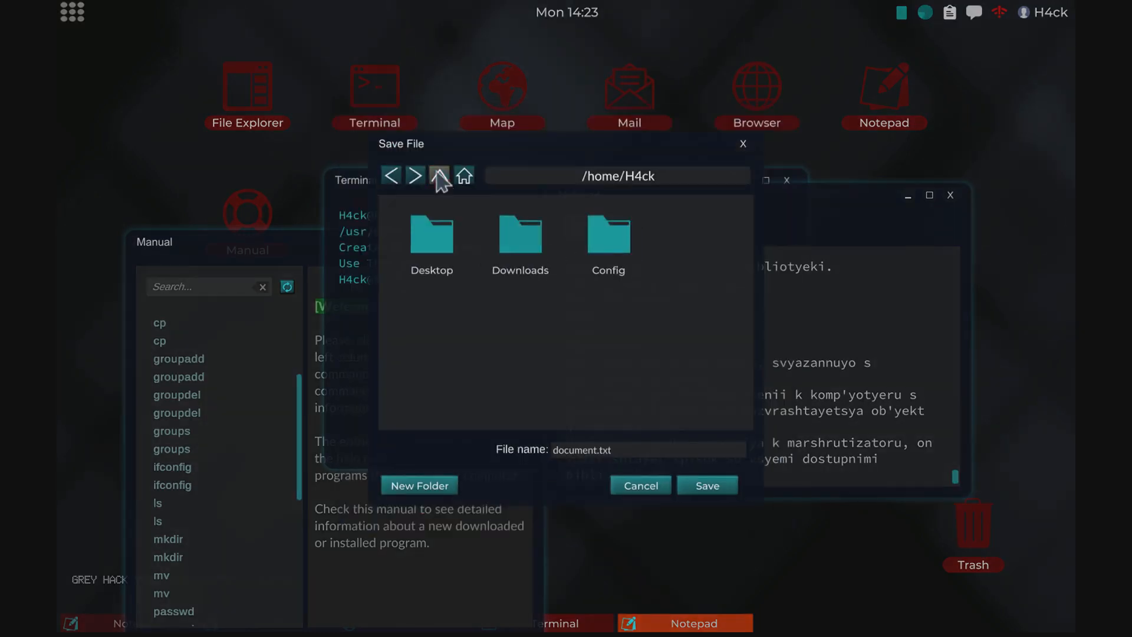
# Navigate from / into /usr/man and save the text there as manual.txt
pyautogui.click(440, 176)
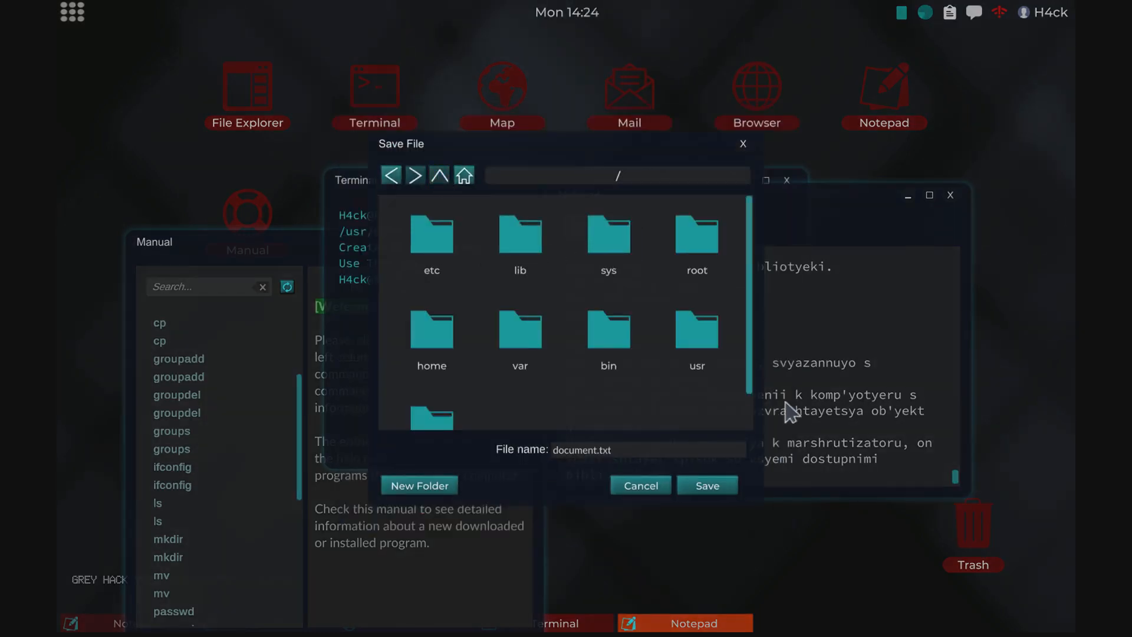
pyautogui.doubleClick(695, 329)
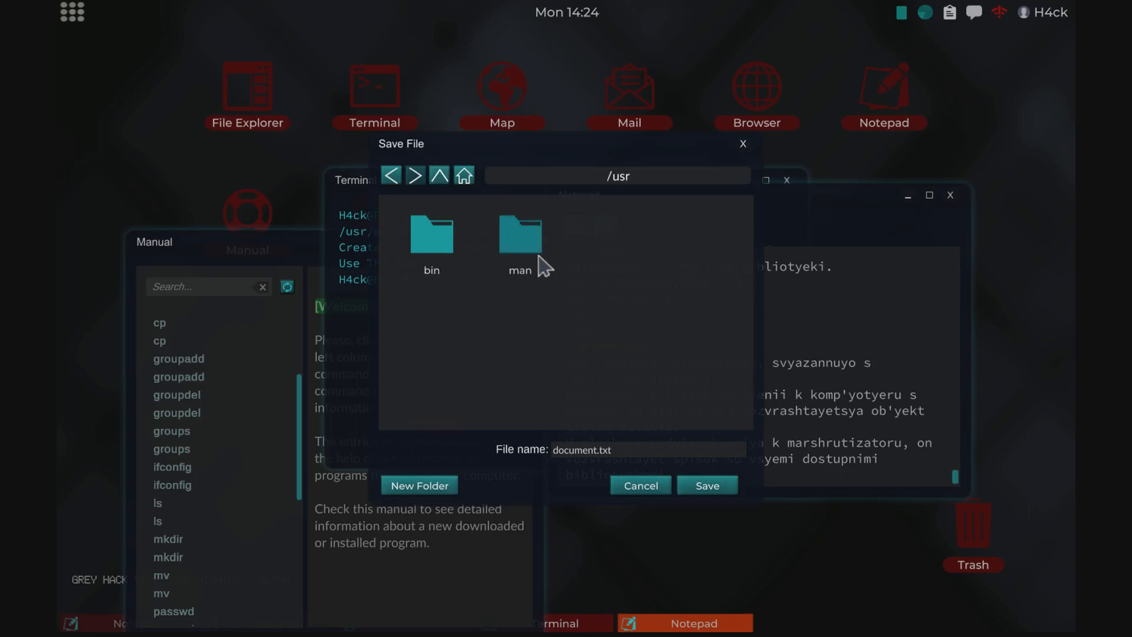
pyautogui.doubleClick(519, 233)
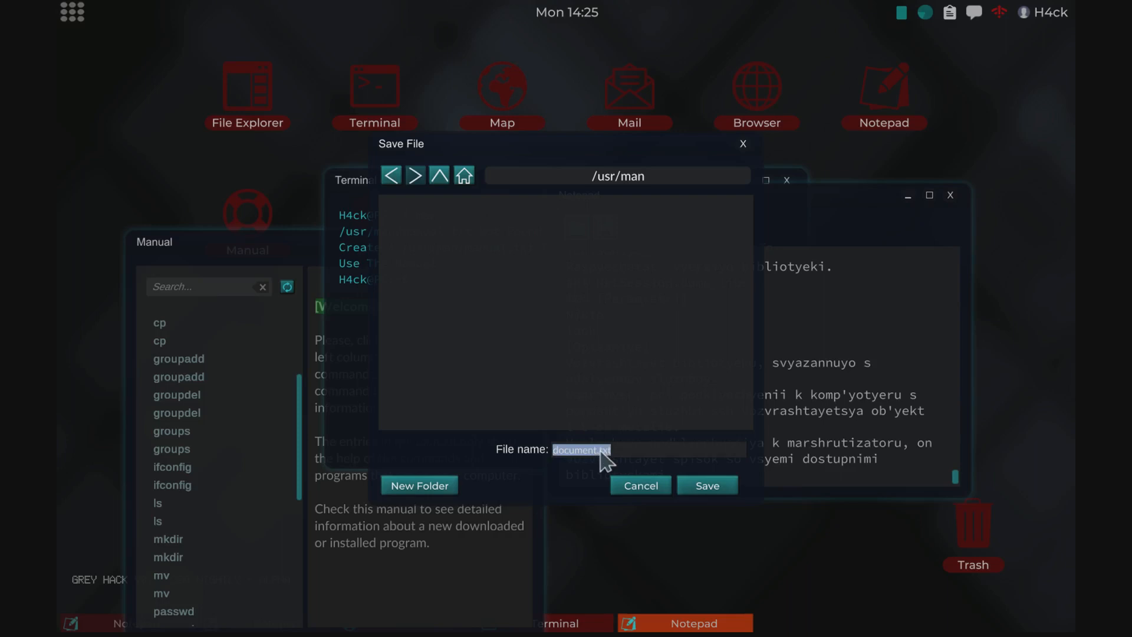
pyautogui.write('manual.t')
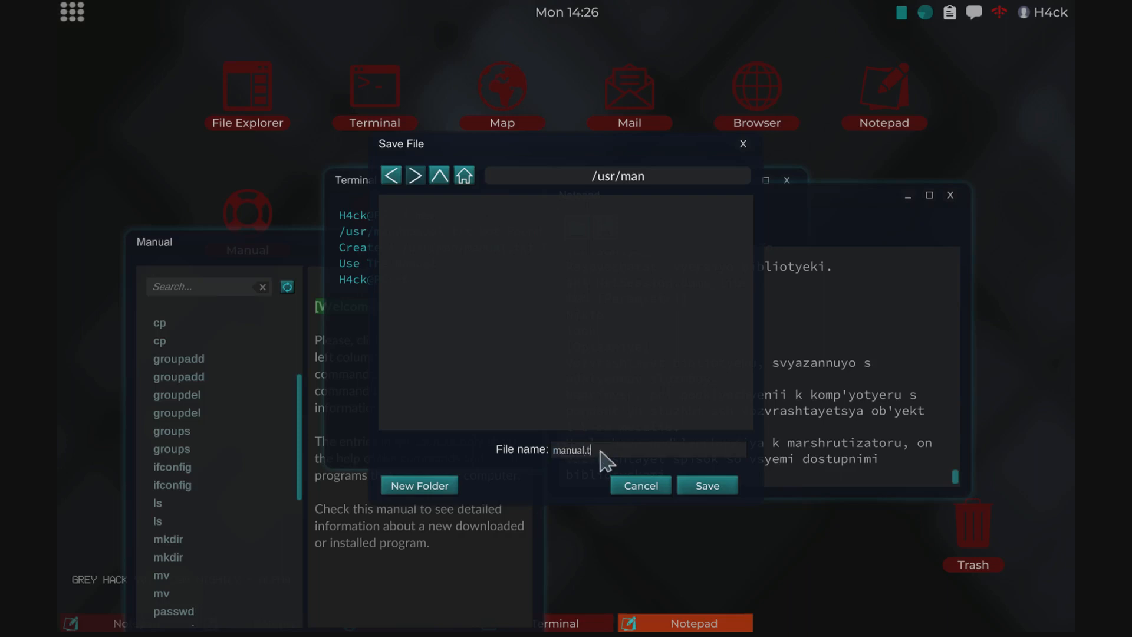
pyautogui.write('xt')
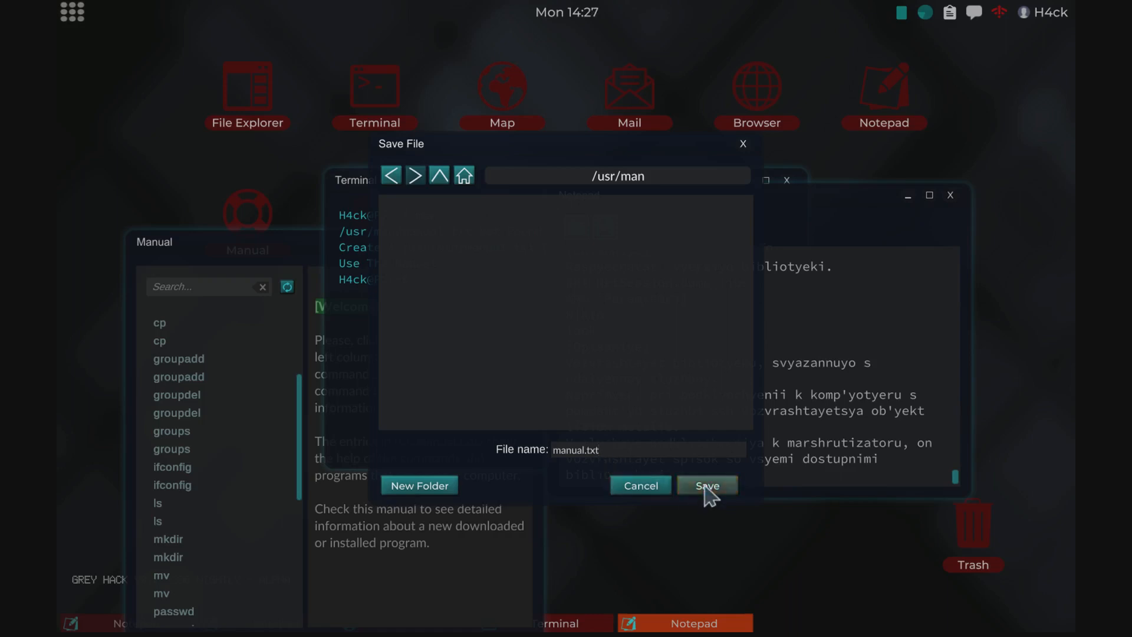
pyautogui.click(706, 484)
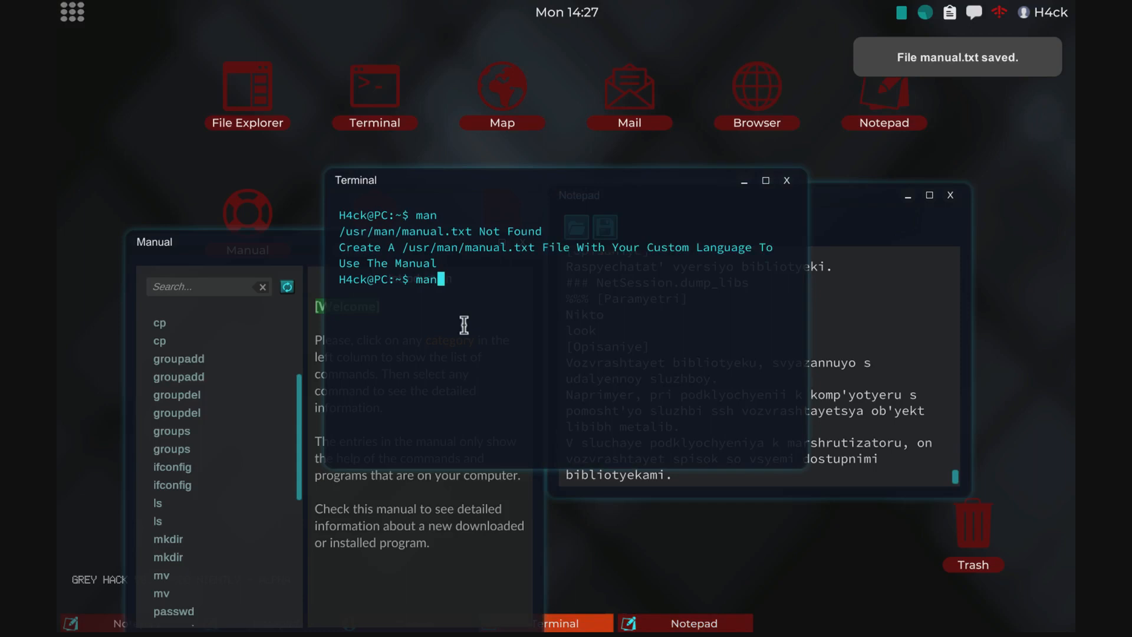
# Run man to list six transliterated Russian topics and choose 5, Programmi, to read the mail client entry
pyautogui.press('Return')
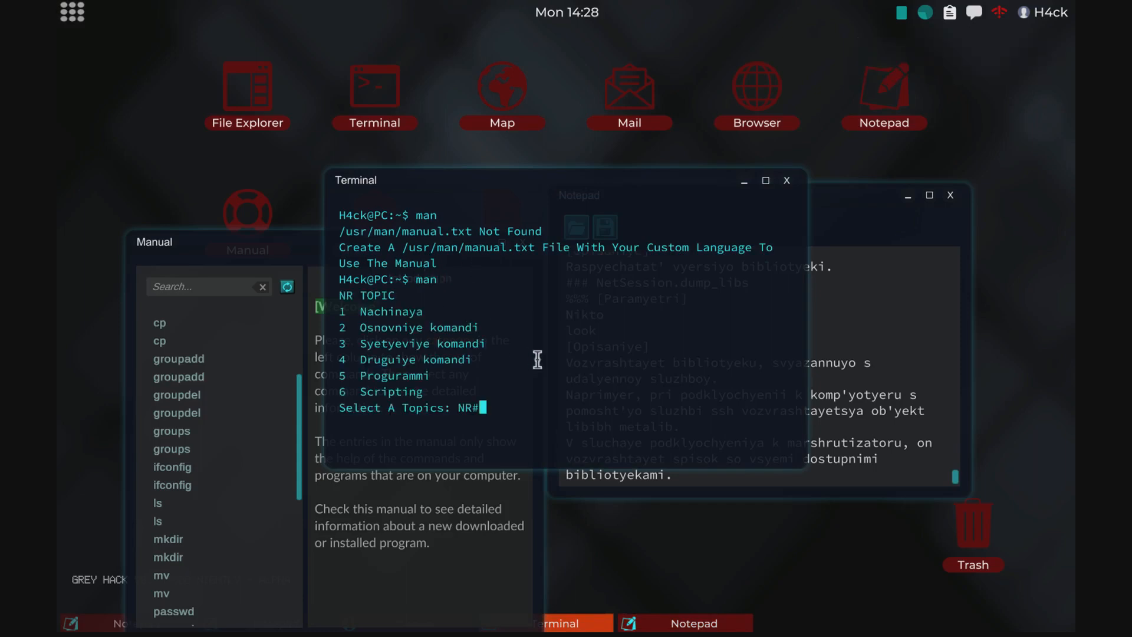
pyautogui.write('5')
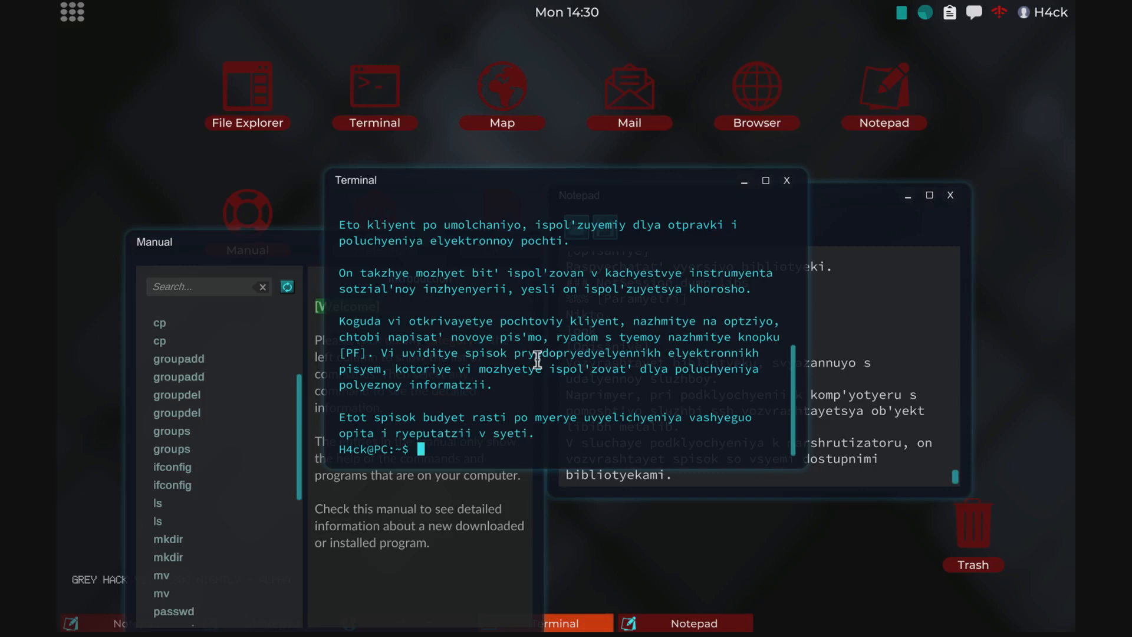
pyautogui.moveTo(651, 214)
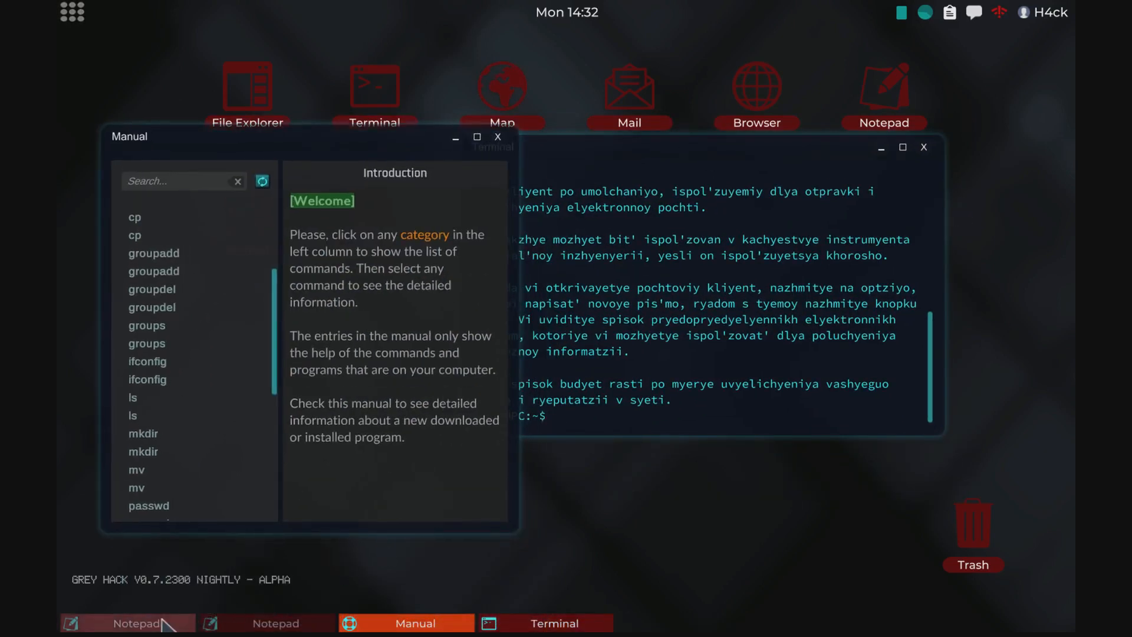
# From the English manual Notepad, navigate to /usr/man and overwrite manual.txt with the English text
pyautogui.click(136, 623)
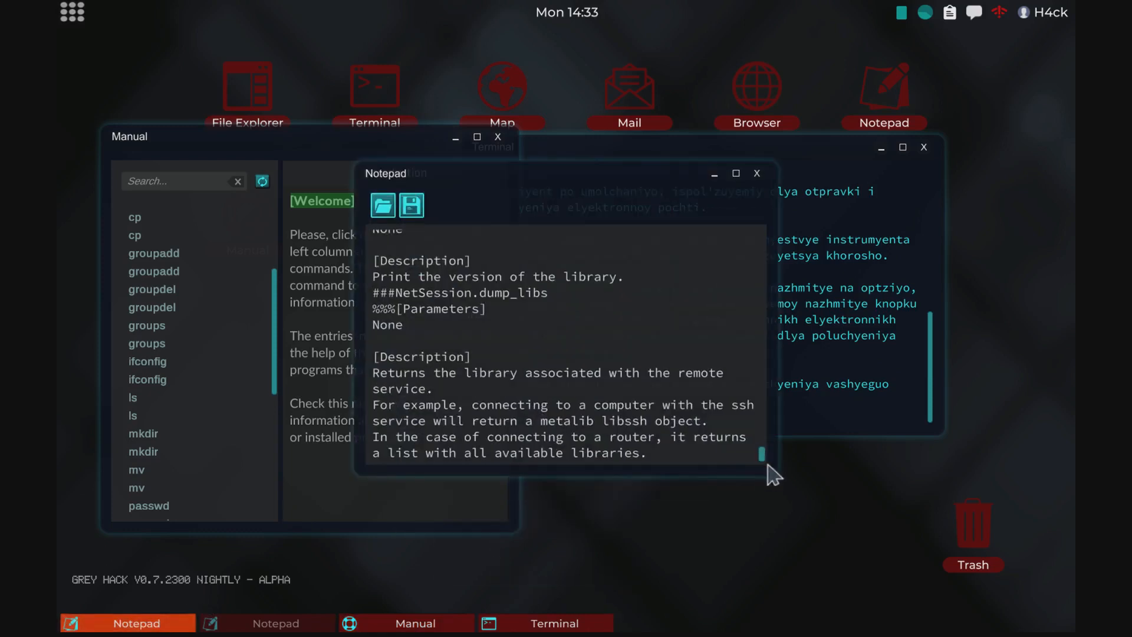
pyautogui.scroll(3)
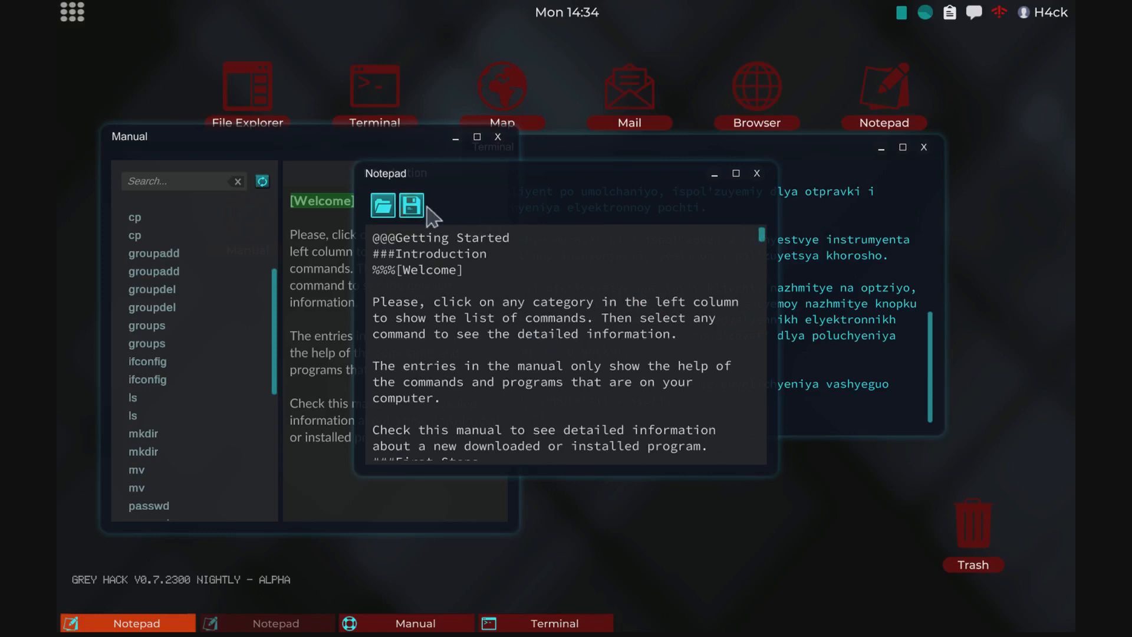
pyautogui.click(412, 205)
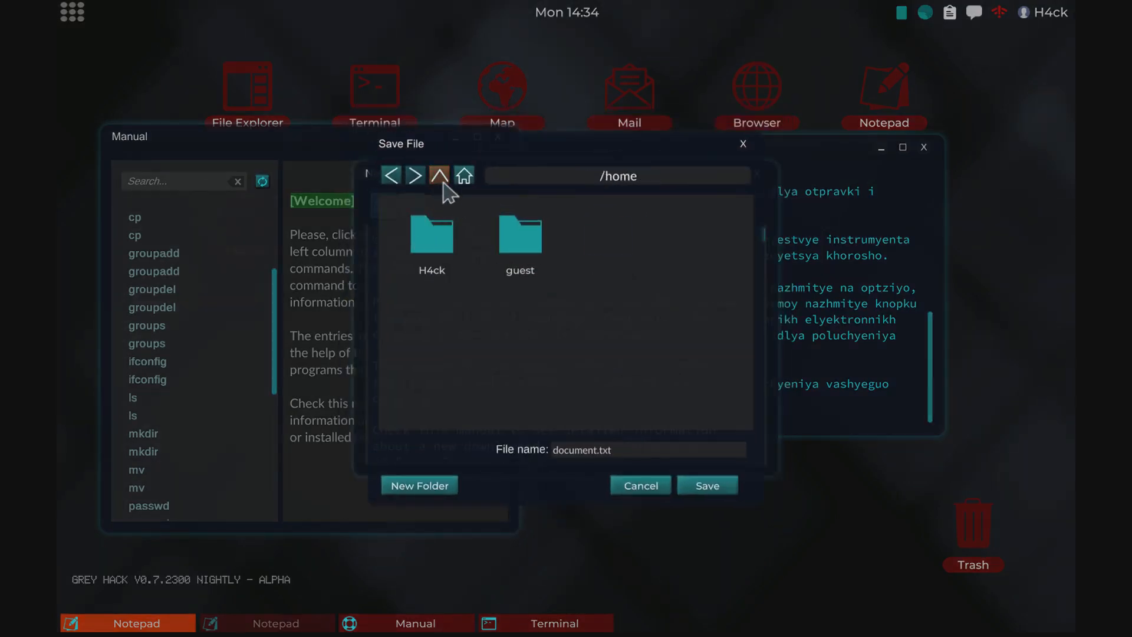
pyautogui.click(438, 175)
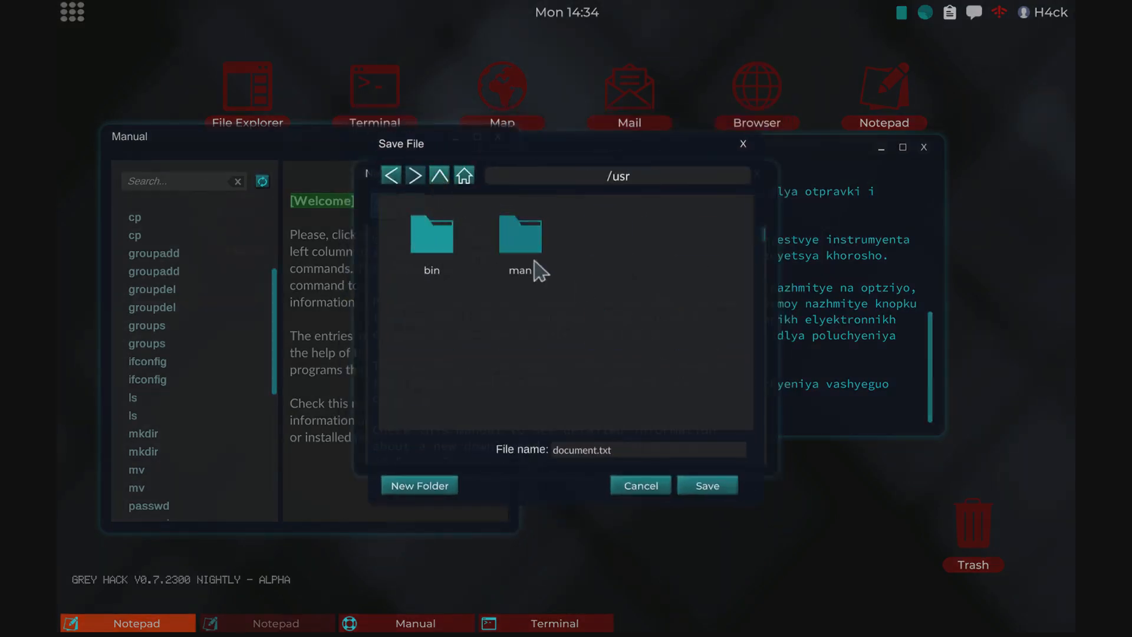
pyautogui.doubleClick(519, 235)
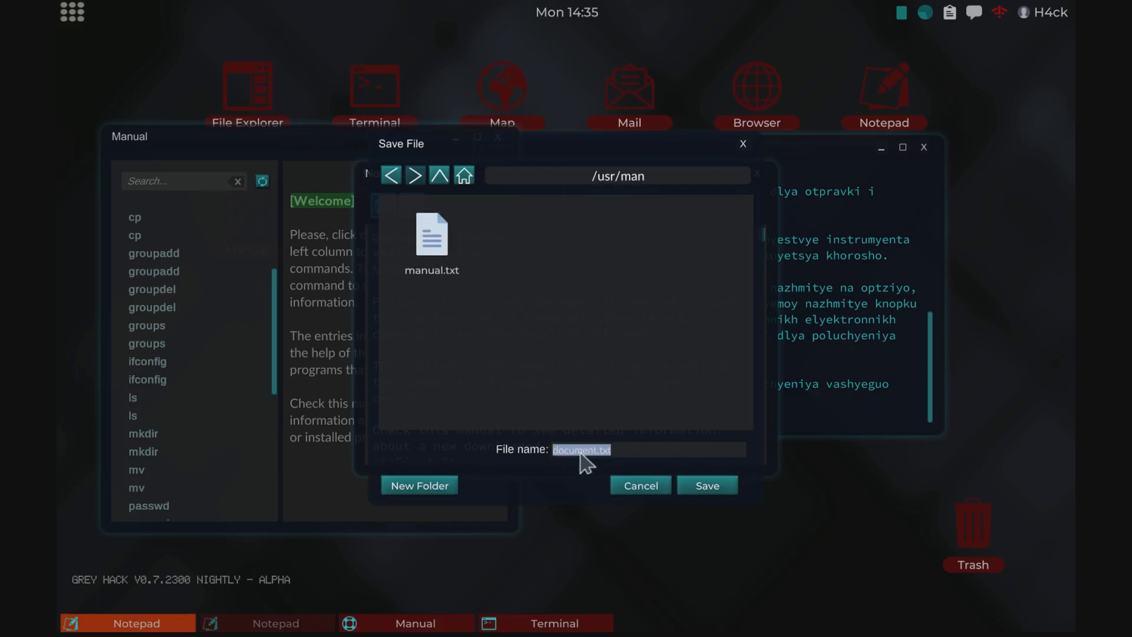
pyautogui.click(706, 485)
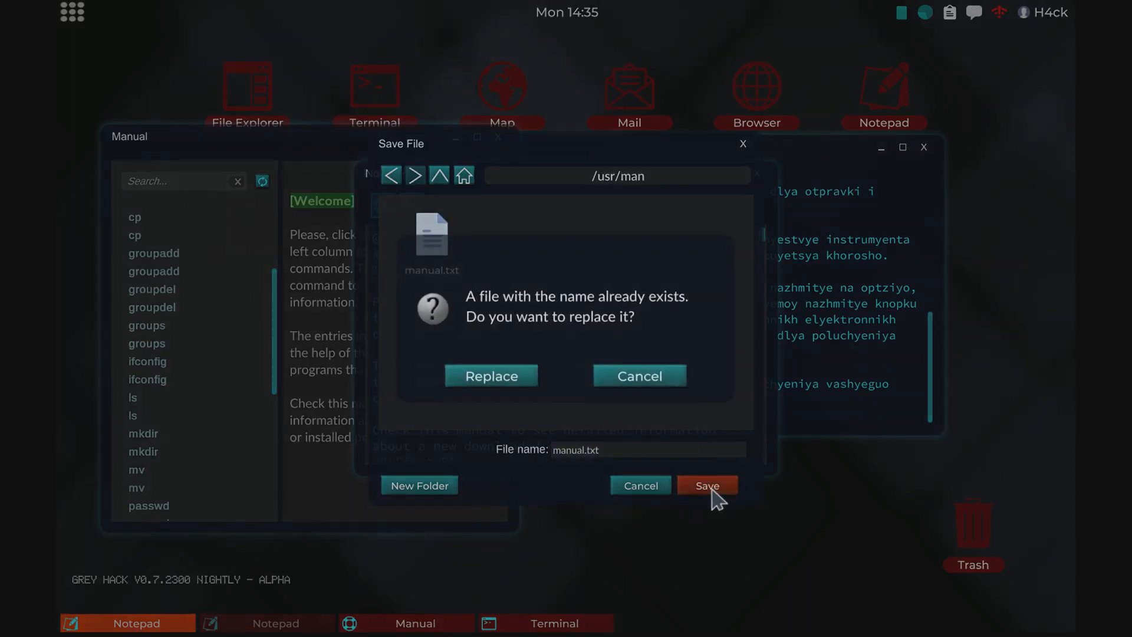
pyautogui.click(491, 375)
pyautogui.write('man')
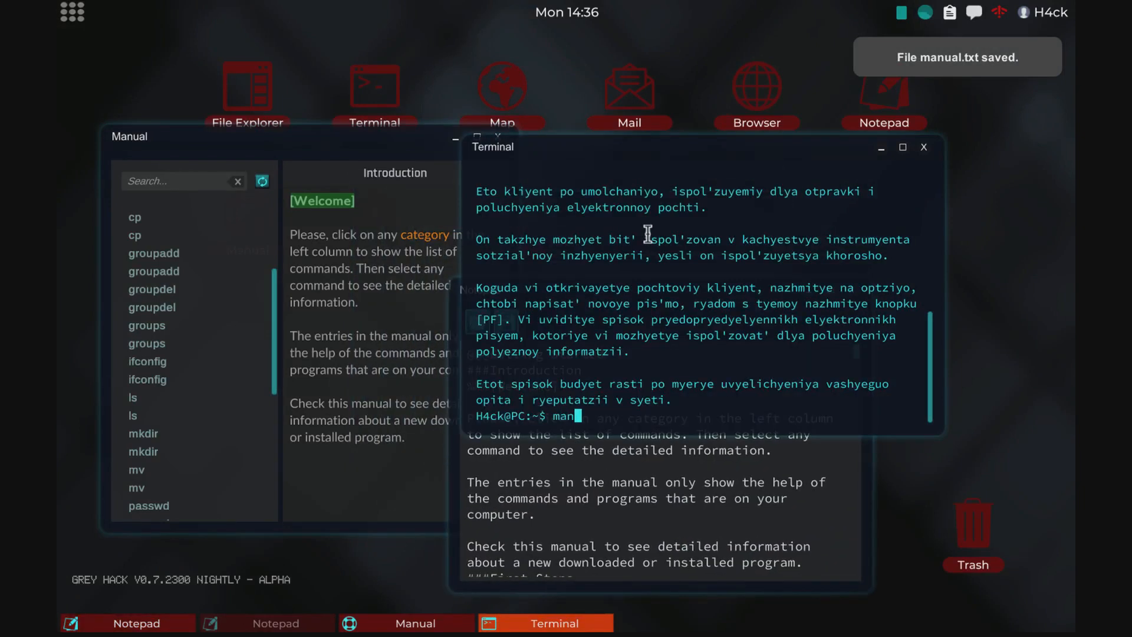
# Run man to list the English topics and choose 3 to show the eleven Network Commands entries
pyautogui.press('Return')
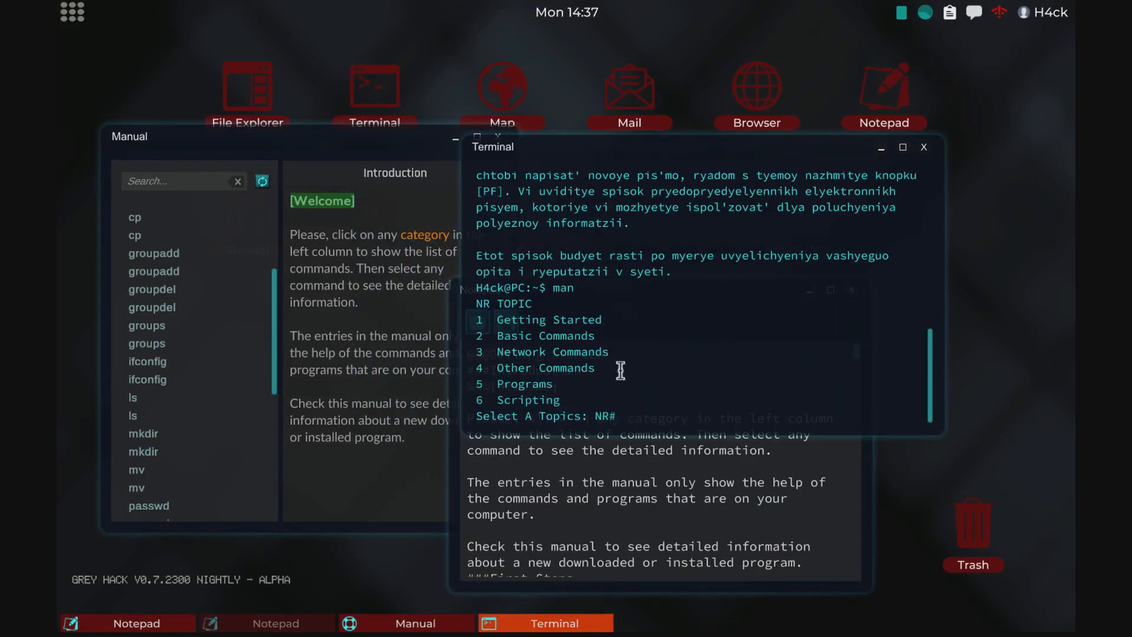
pyautogui.write('3')
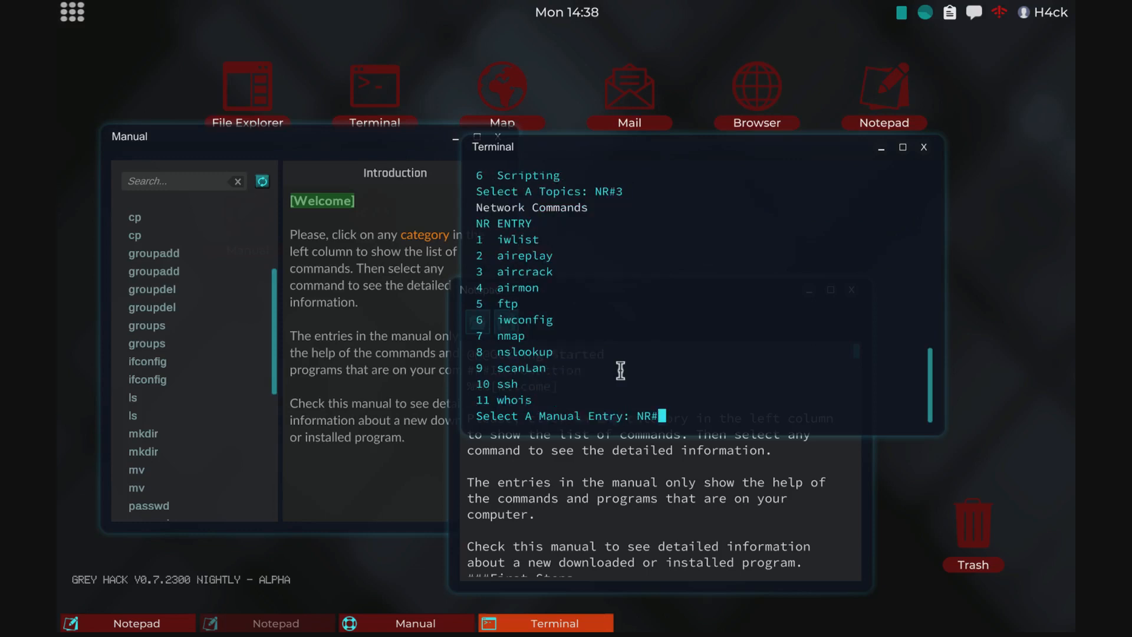
pyautogui.moveTo(592, 165)
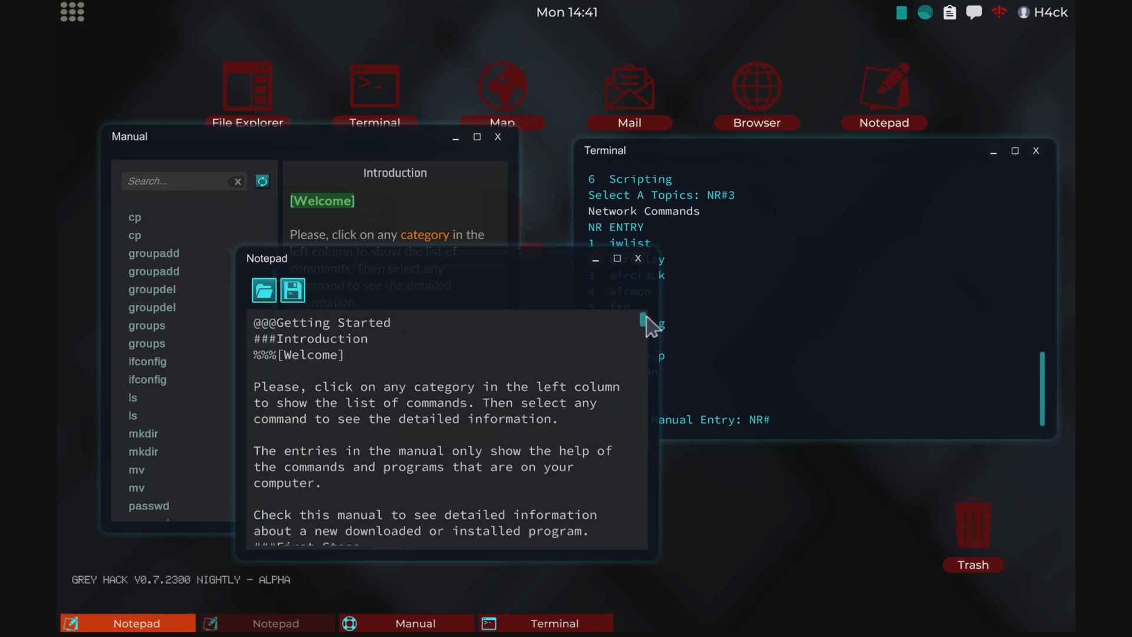
# Select all manual text, then bring forward the other Notepad document with the German manual
pyautogui.press('ctrl+a')
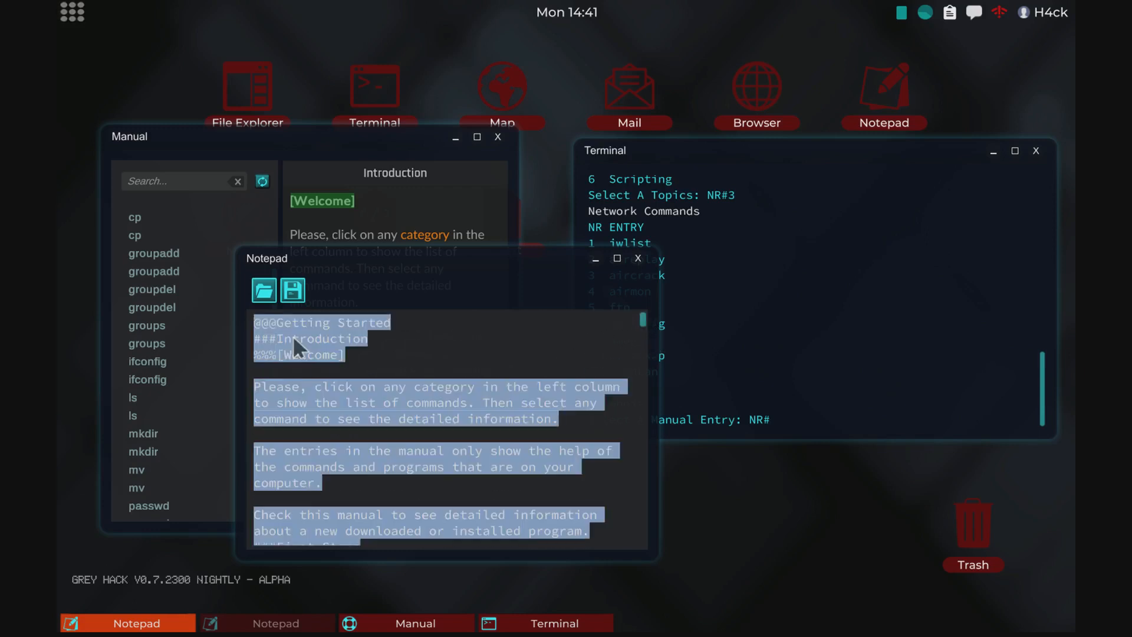
pyautogui.moveTo(422, 412)
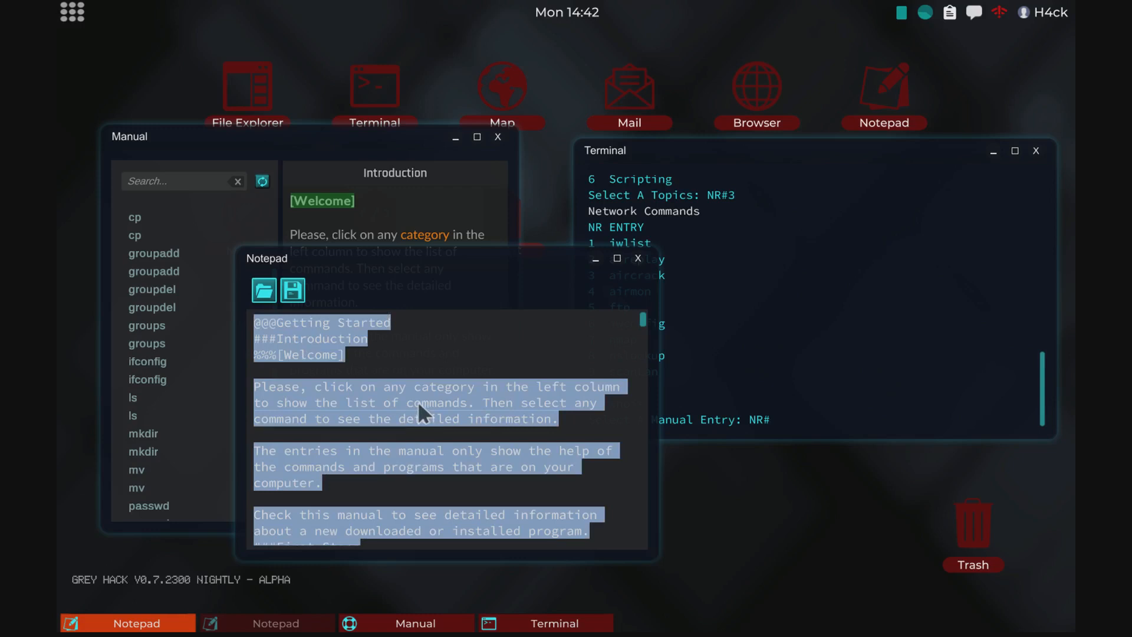
pyautogui.moveTo(422, 302)
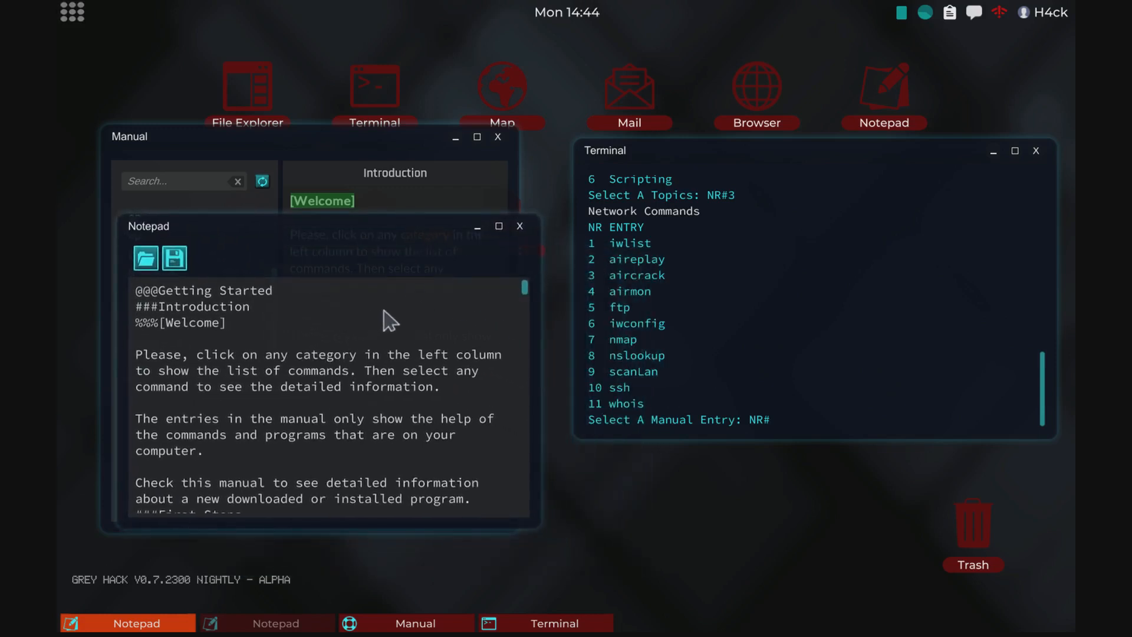
pyautogui.moveTo(612, 310)
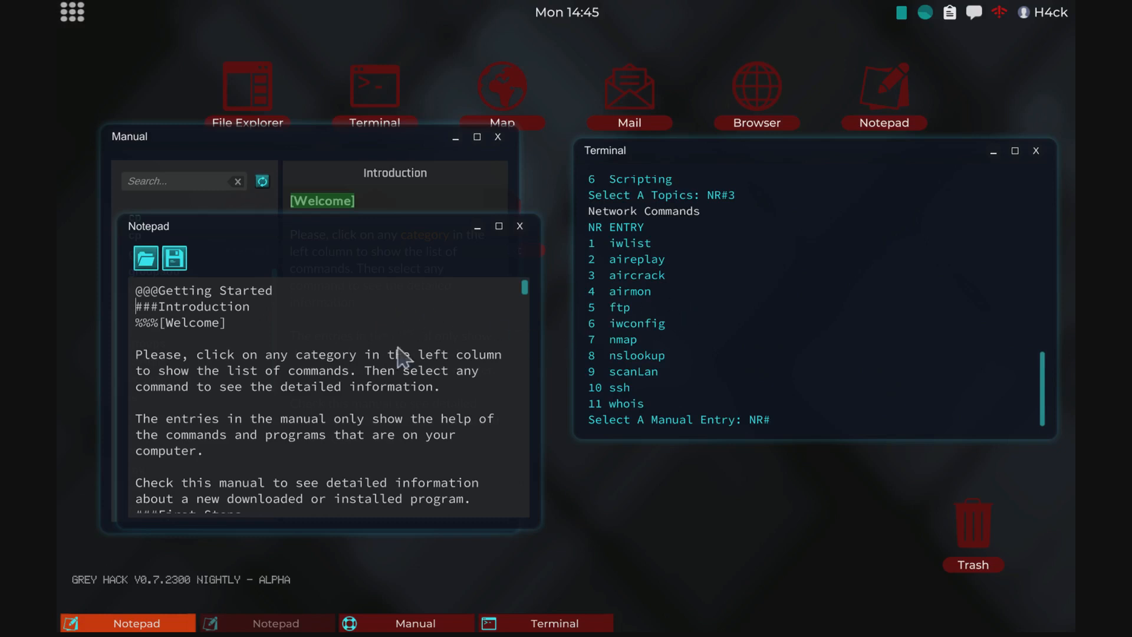
pyautogui.click(267, 623)
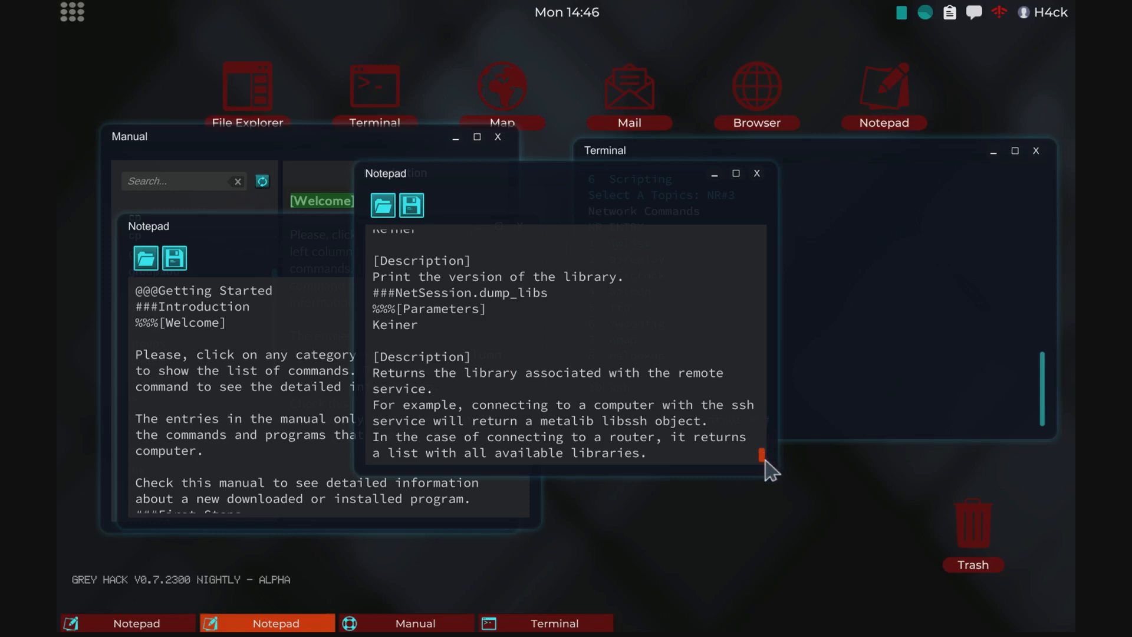
pyautogui.scroll(-3)
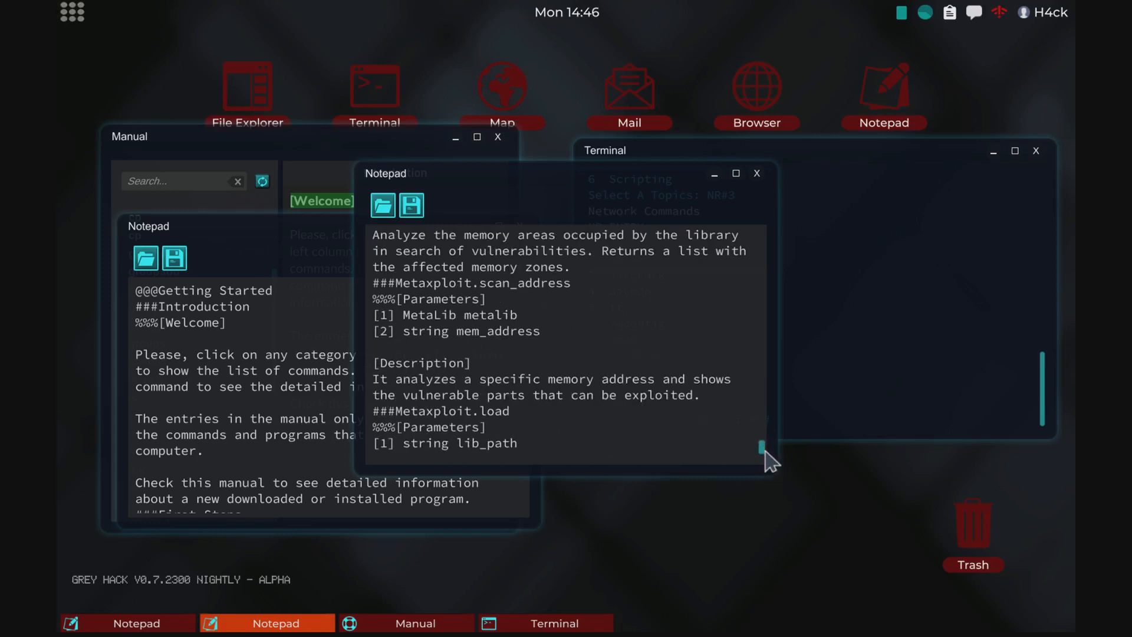
pyautogui.scroll(-3)
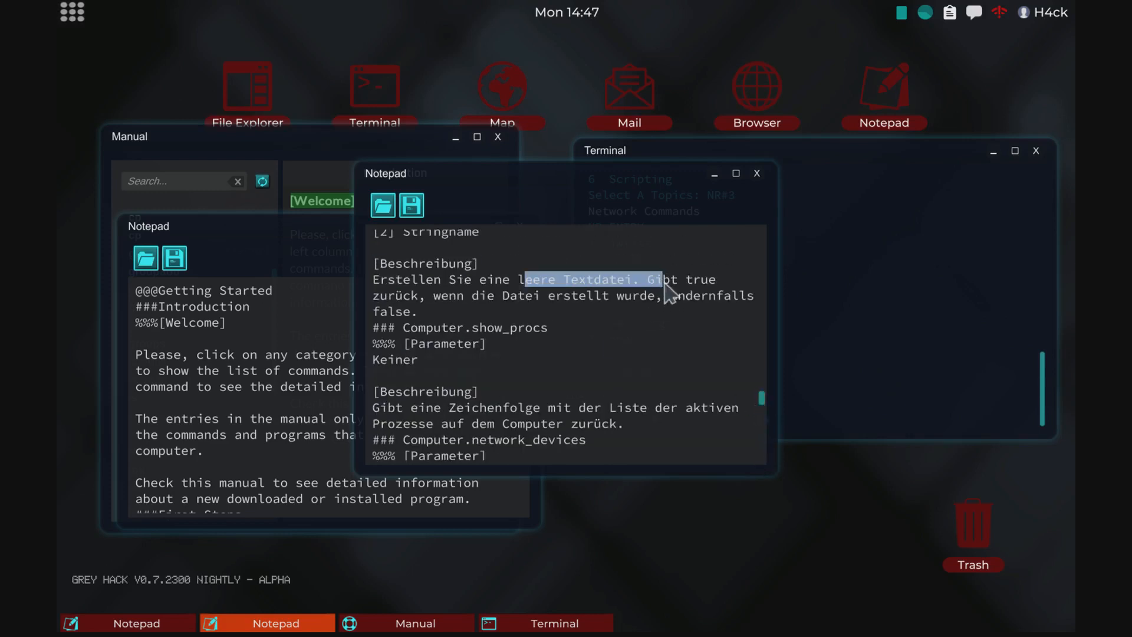
pyautogui.scroll(-3)
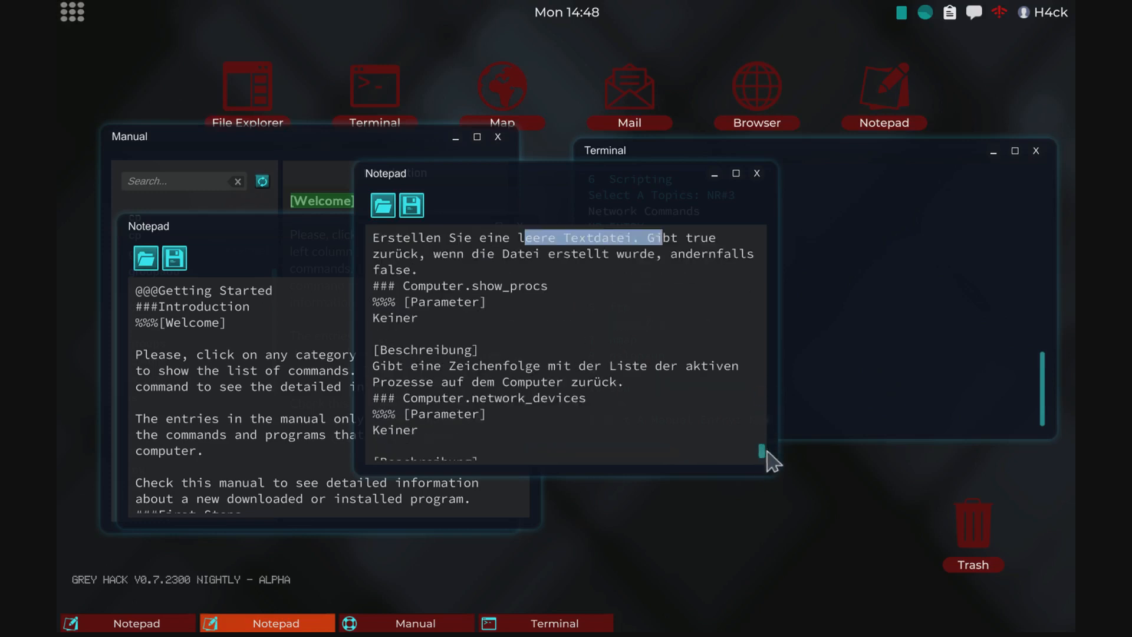
pyautogui.scroll(-3)
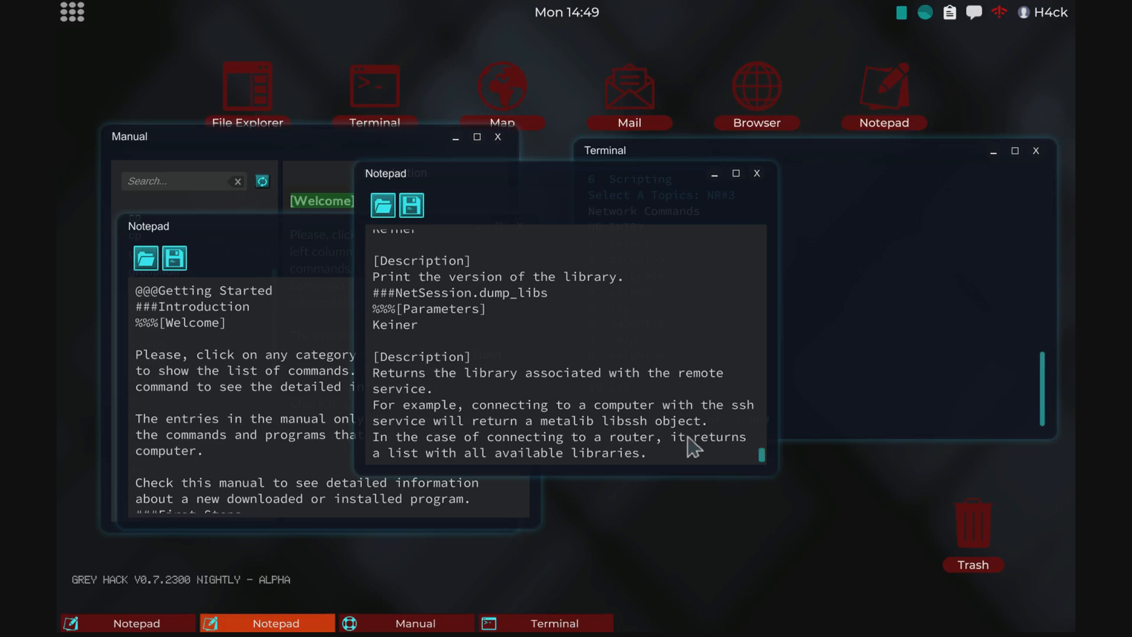
pyautogui.moveTo(533, 382)
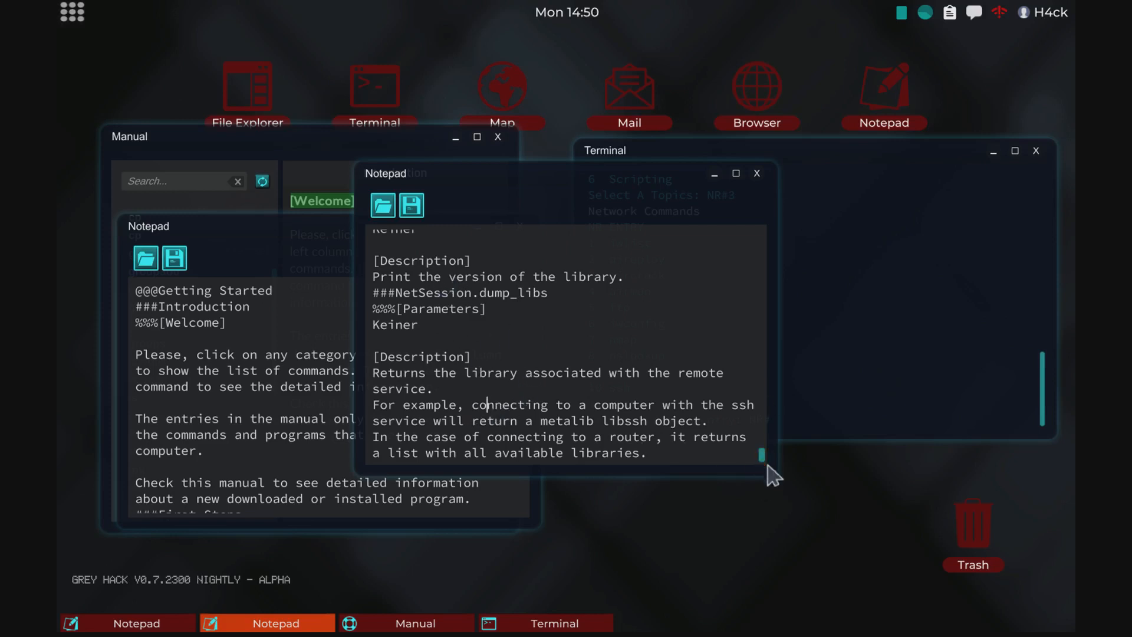
pyautogui.scroll(-3)
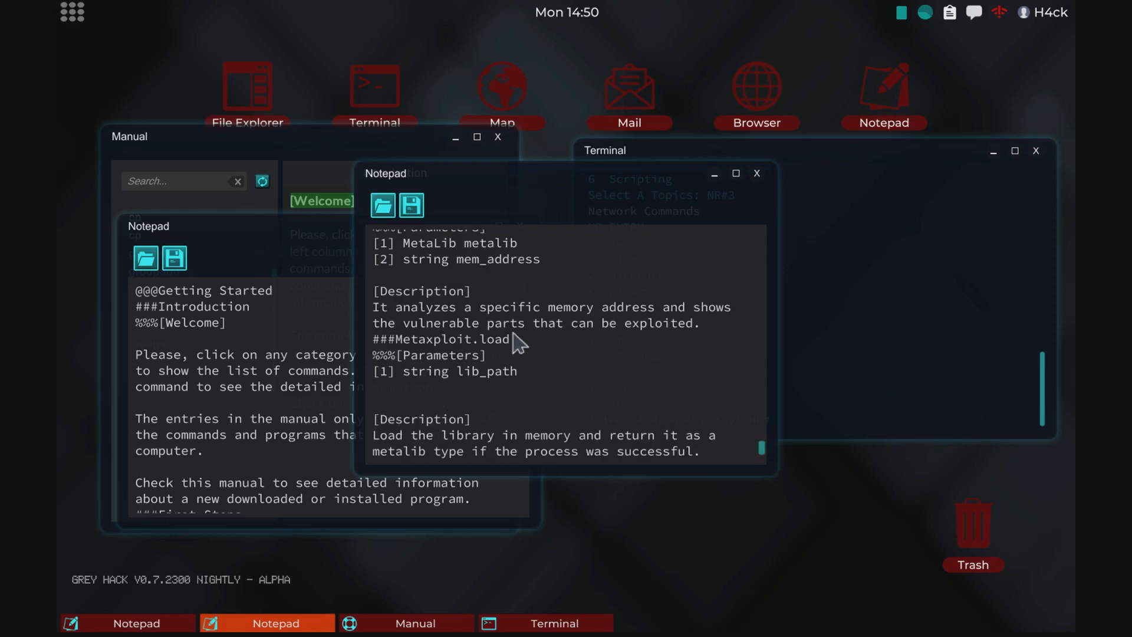
pyautogui.moveTo(768, 464)
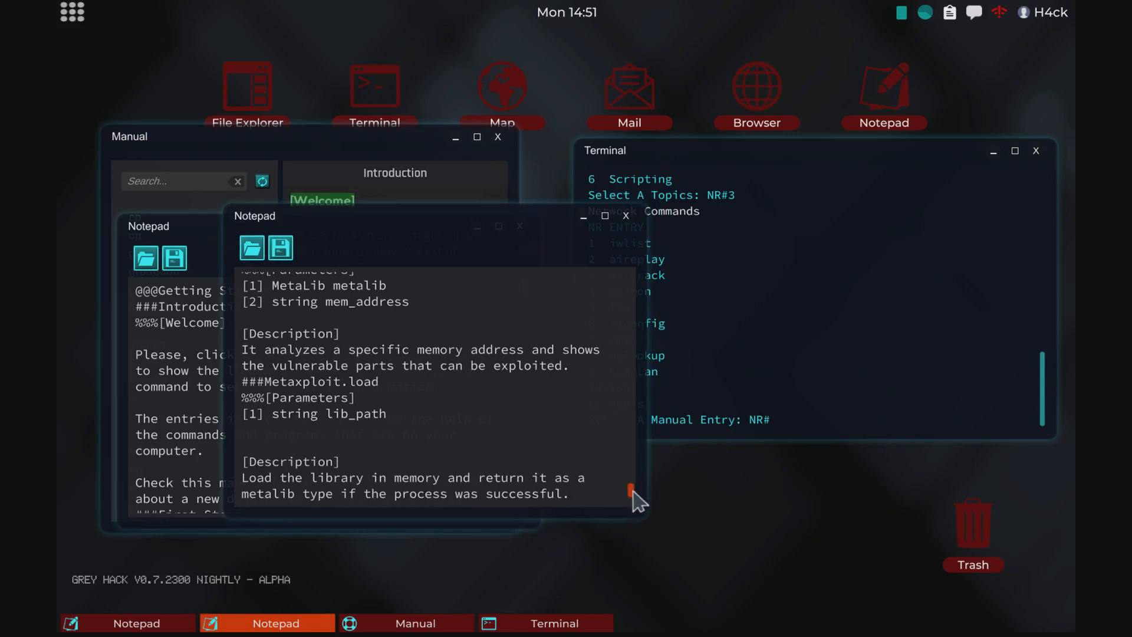
pyautogui.moveTo(280, 247)
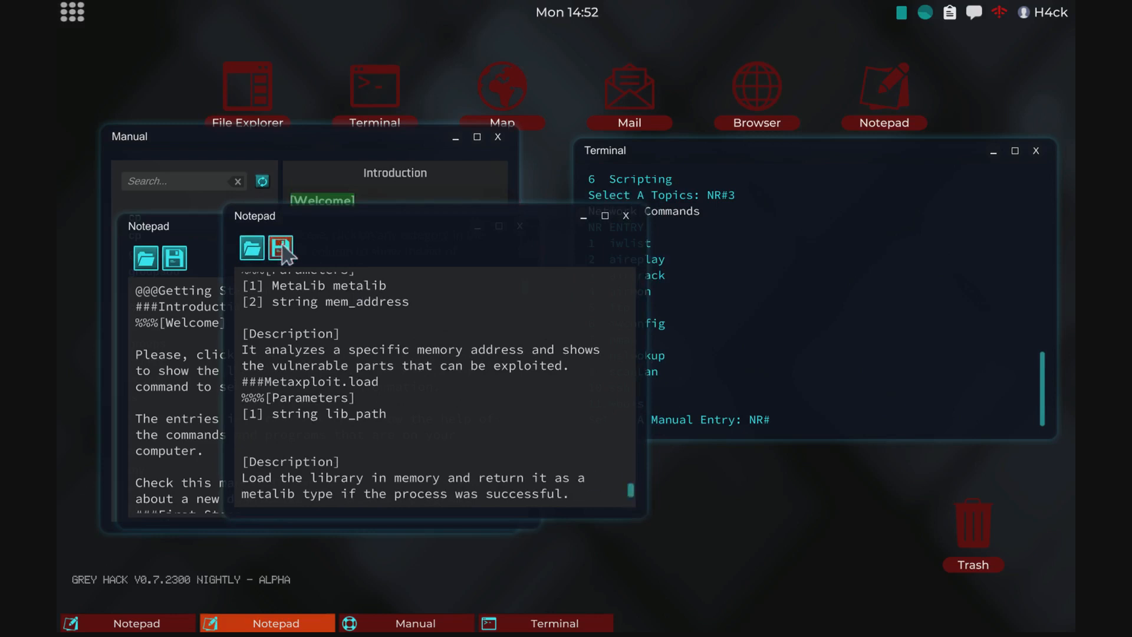
# Save the German manual text over the existing manual.txt in /usr/man
pyautogui.click(281, 258)
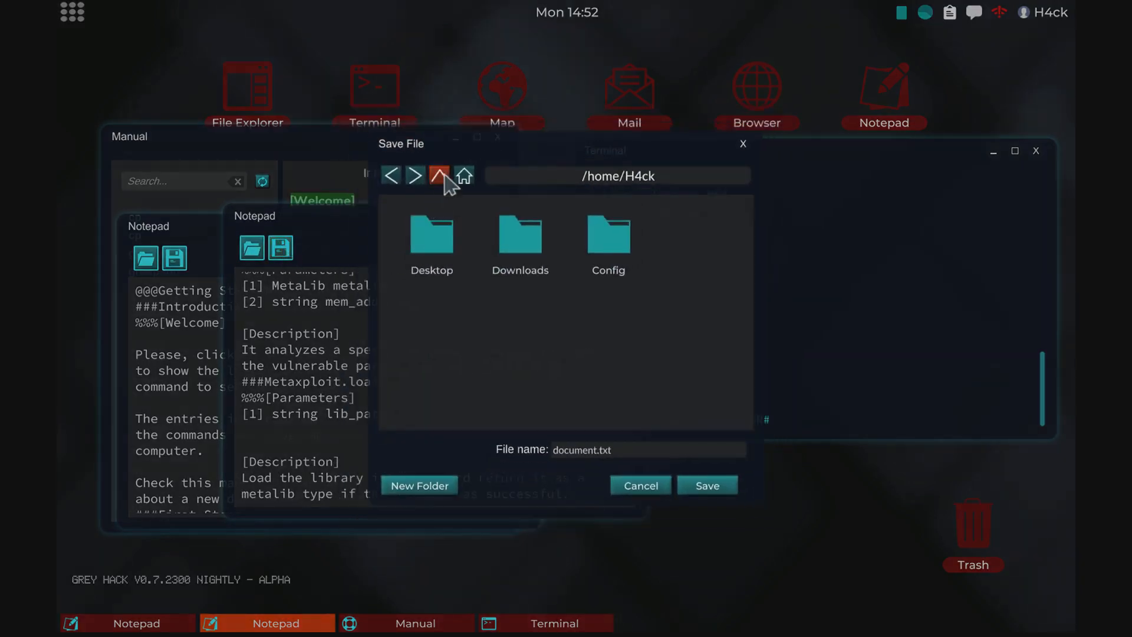
pyautogui.click(439, 176)
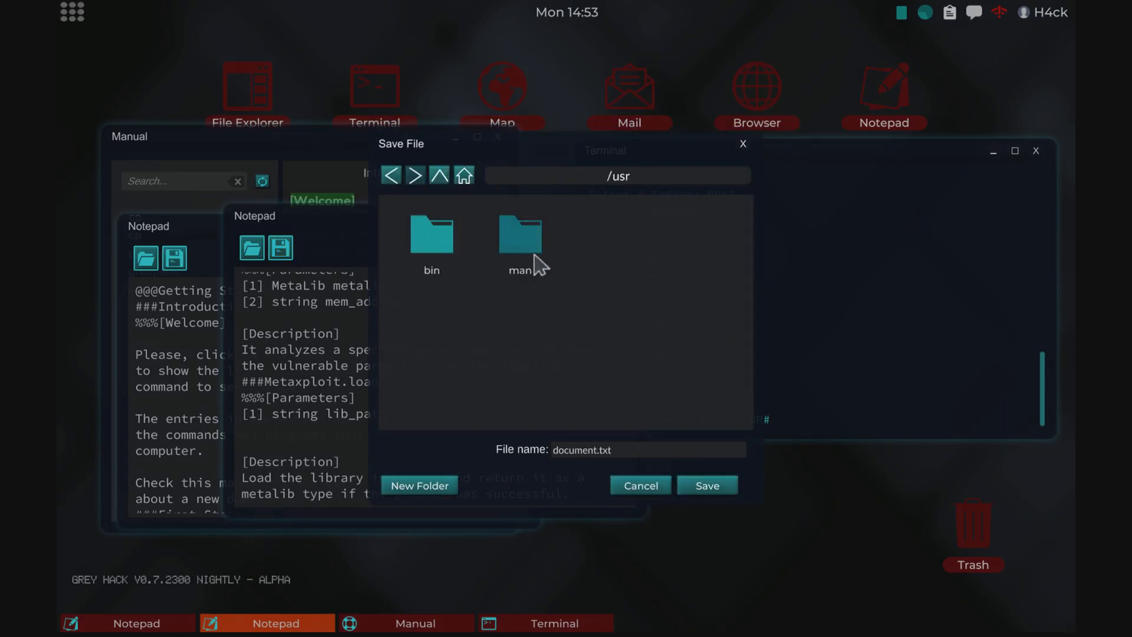
pyautogui.doubleClick(520, 235)
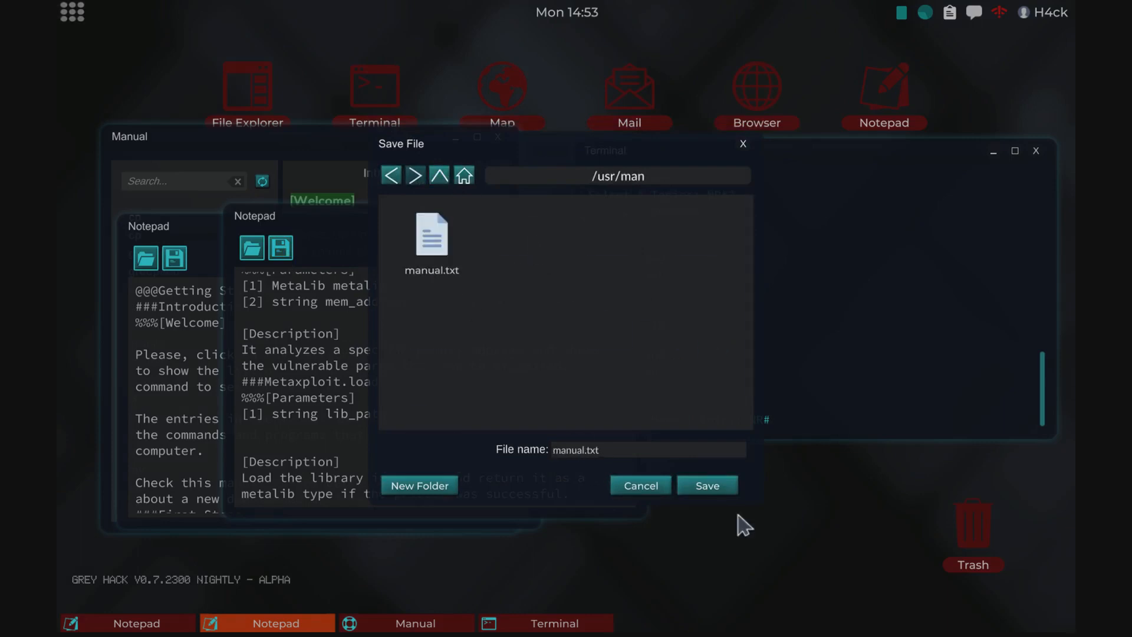
pyautogui.click(705, 484)
pyautogui.write('man')
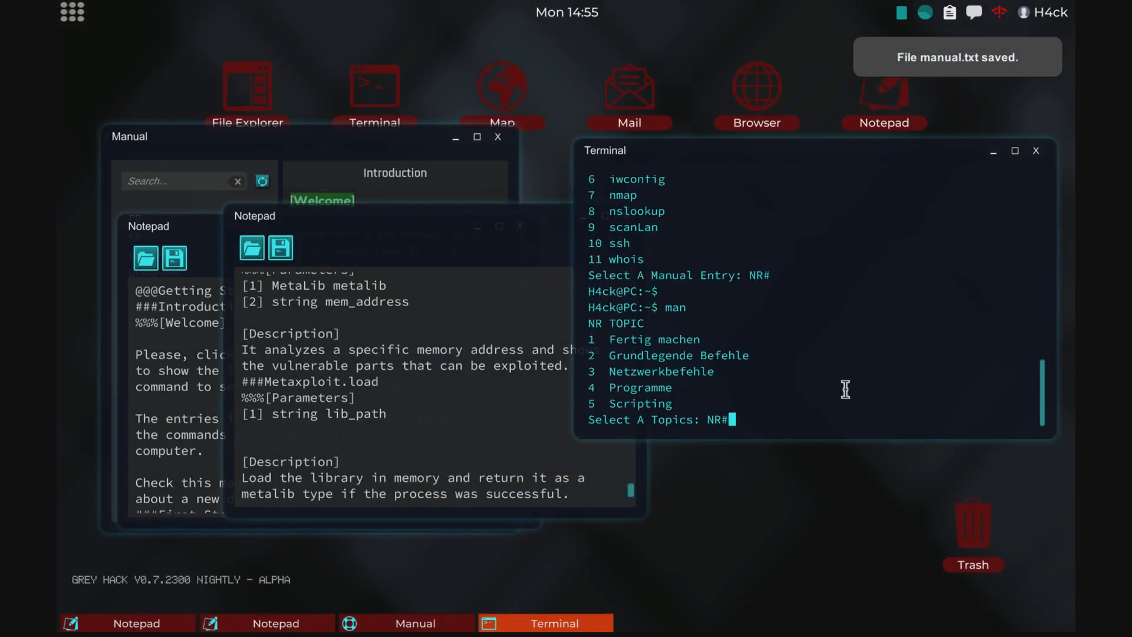
# Enter topic 1 at the man prompt to display the German Einführung entry
pyautogui.write('1')
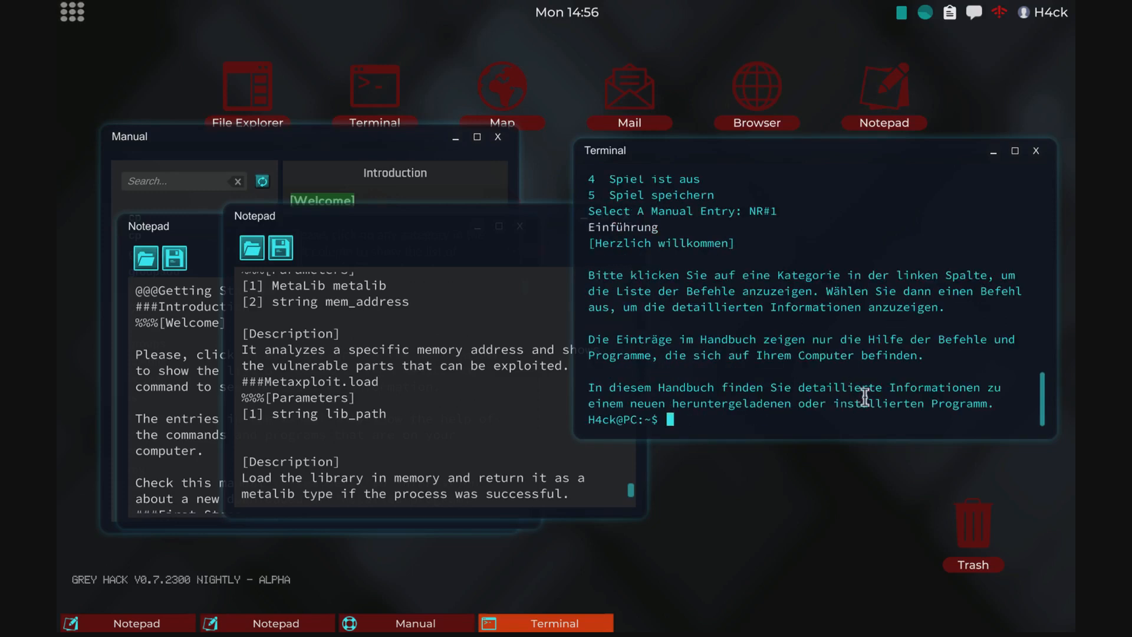
pyautogui.moveTo(859, 400)
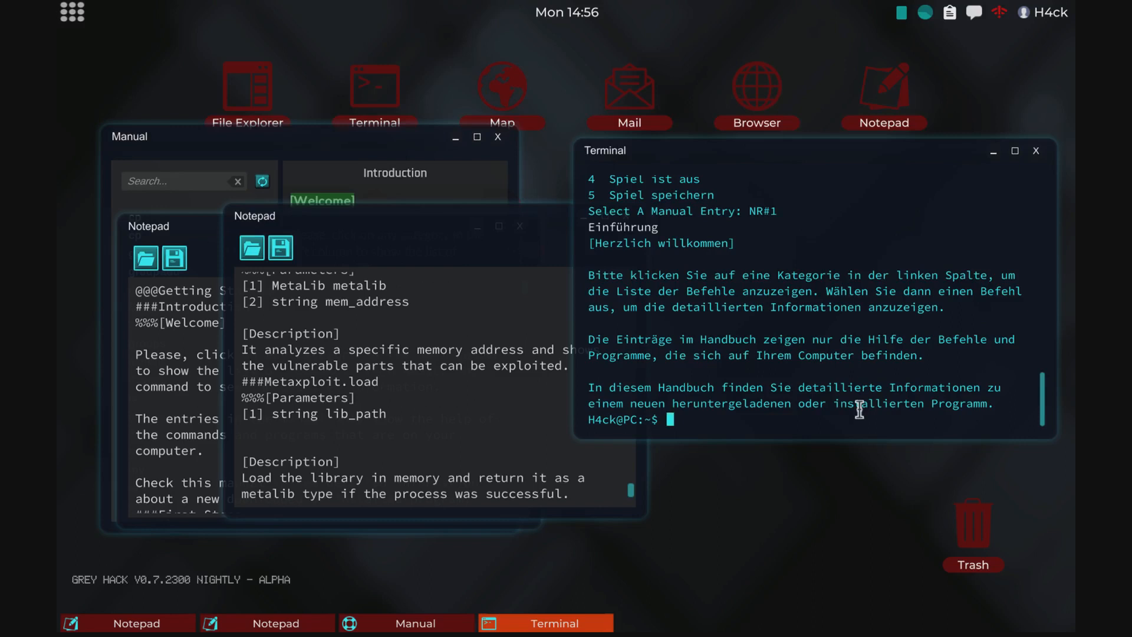
pyautogui.moveTo(656, 377)
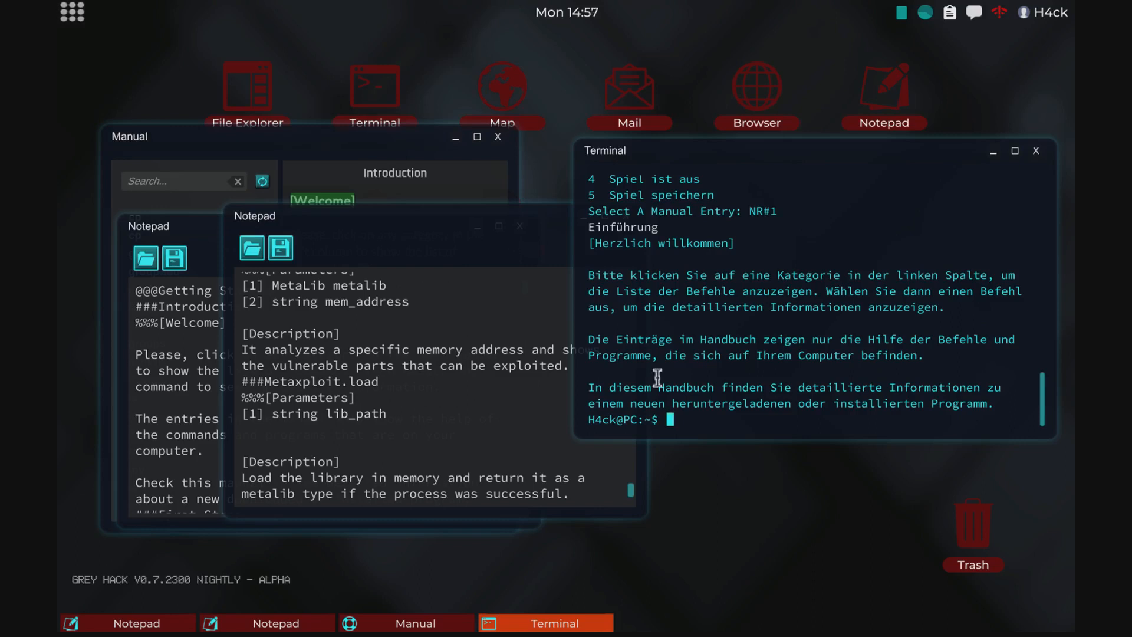
pyautogui.moveTo(540, 384)
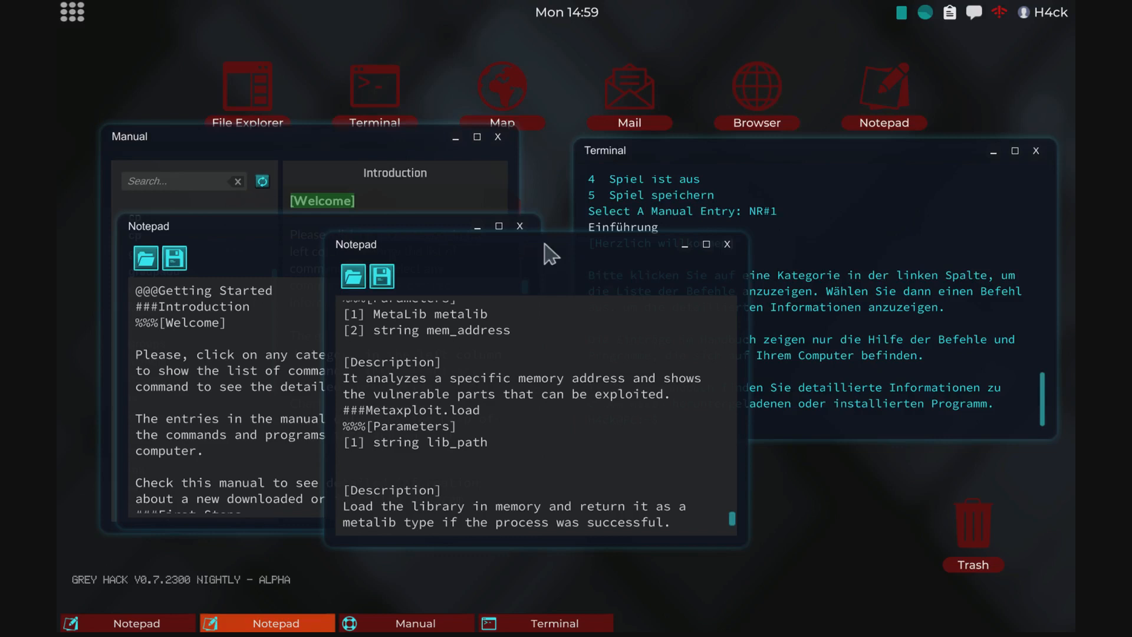
pyautogui.moveTo(531, 264)
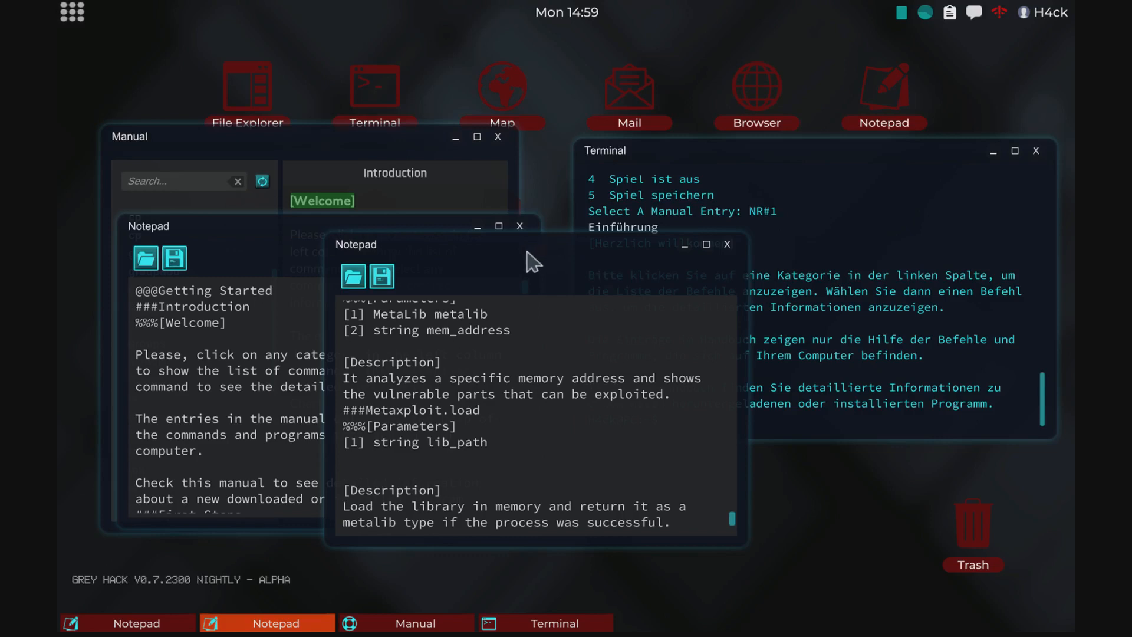